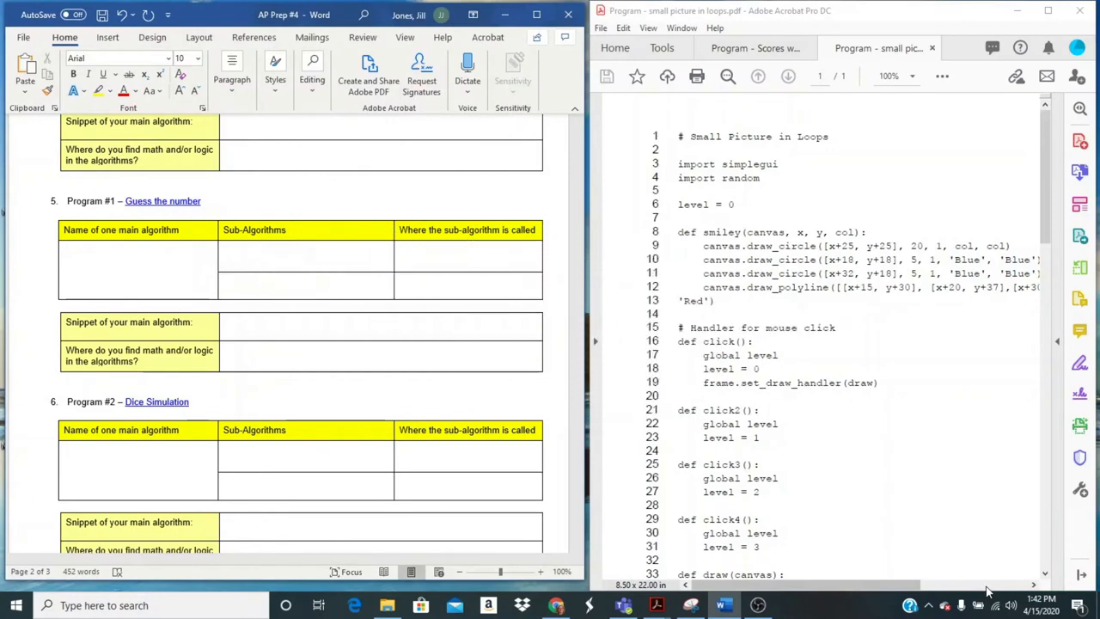
mouse_move(679, 136)
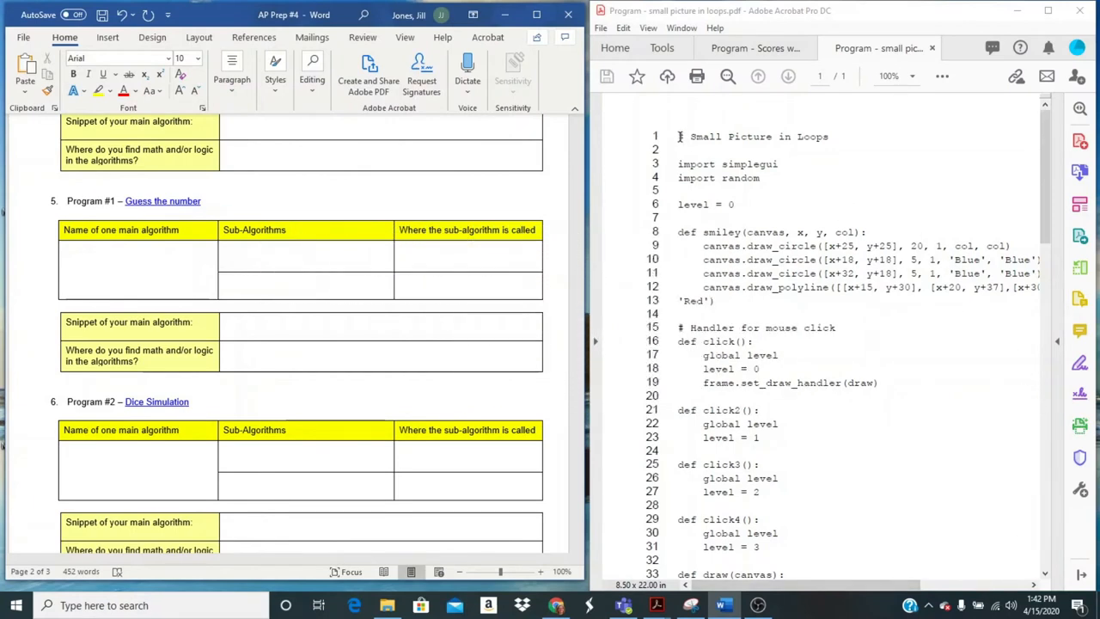
Step: Type 'draw' into Program #1's 'Name of one main algorithm' cell
double_click(753, 136)
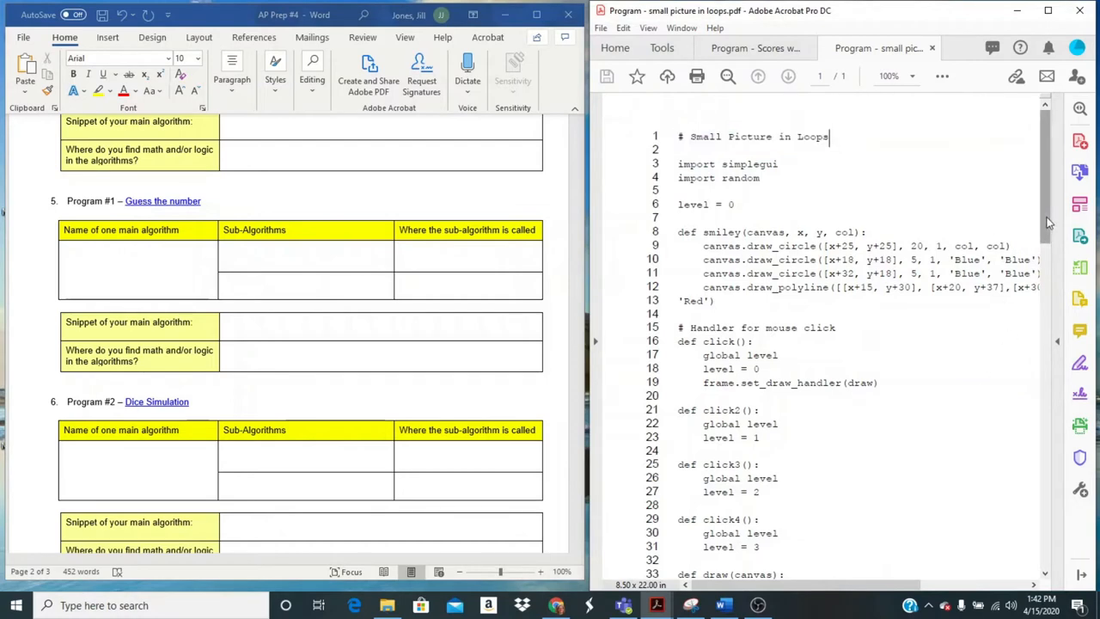
scroll("down", 3)
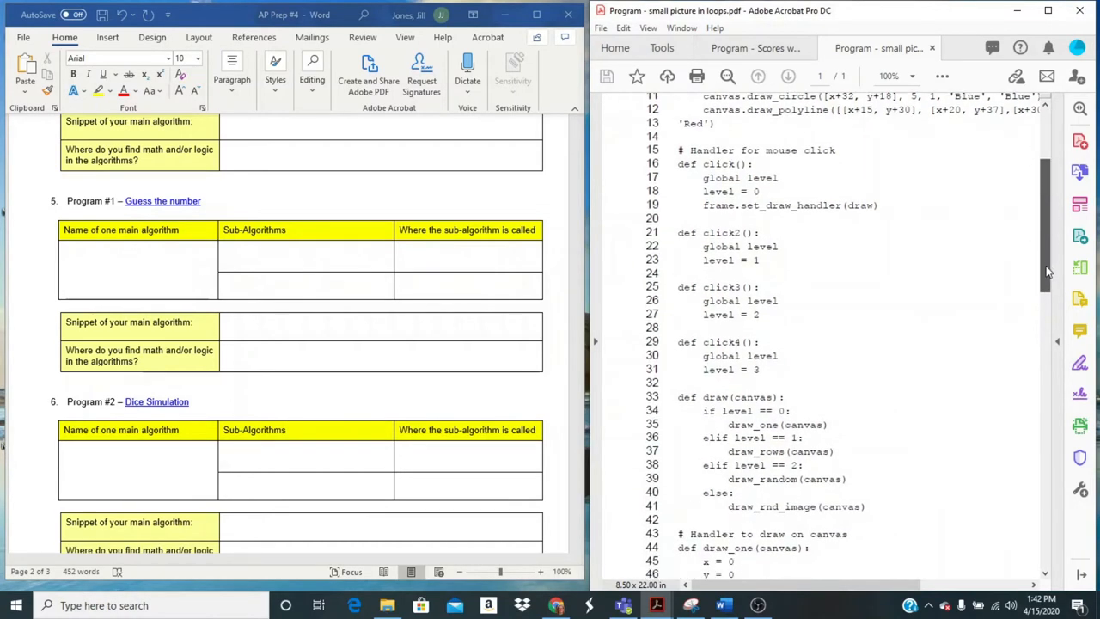
mouse_move(656, 329)
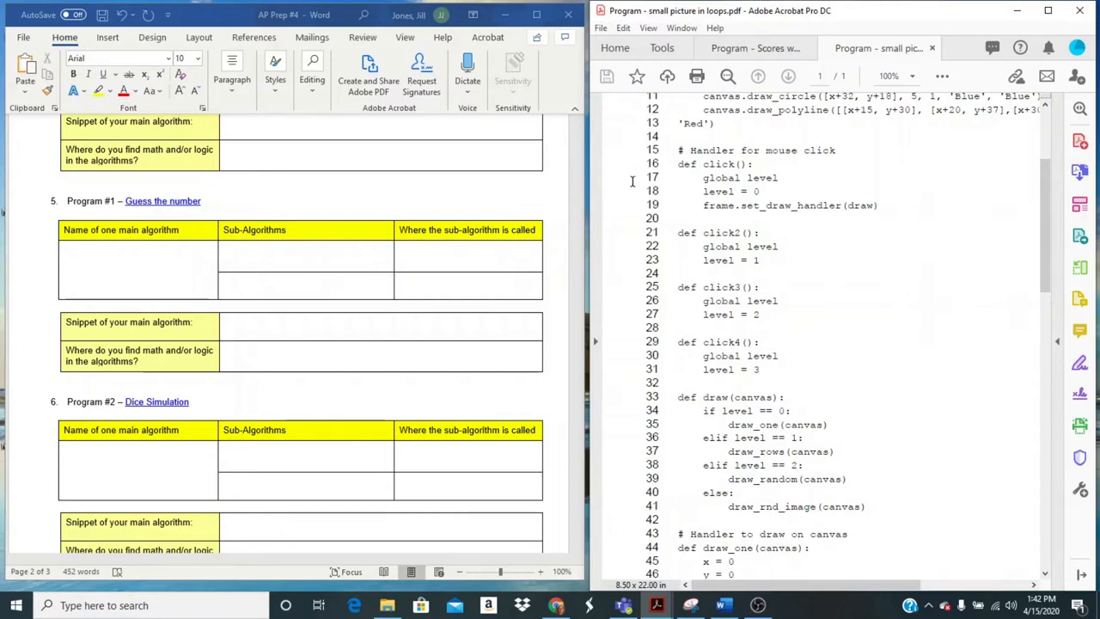
mouse_move(1006, 271)
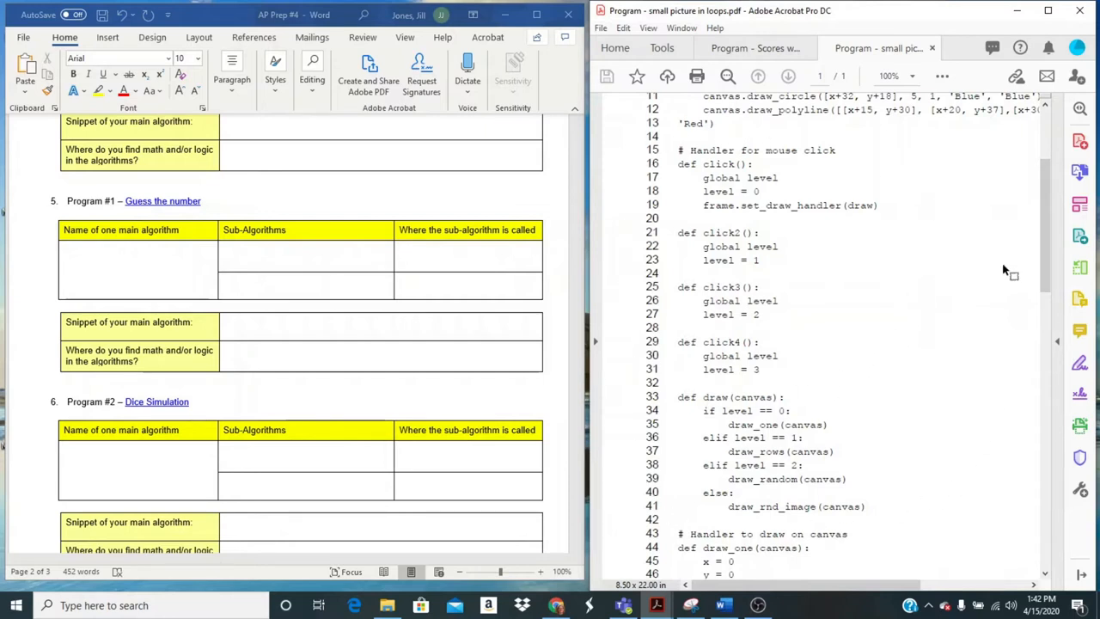
mouse_move(957, 445)
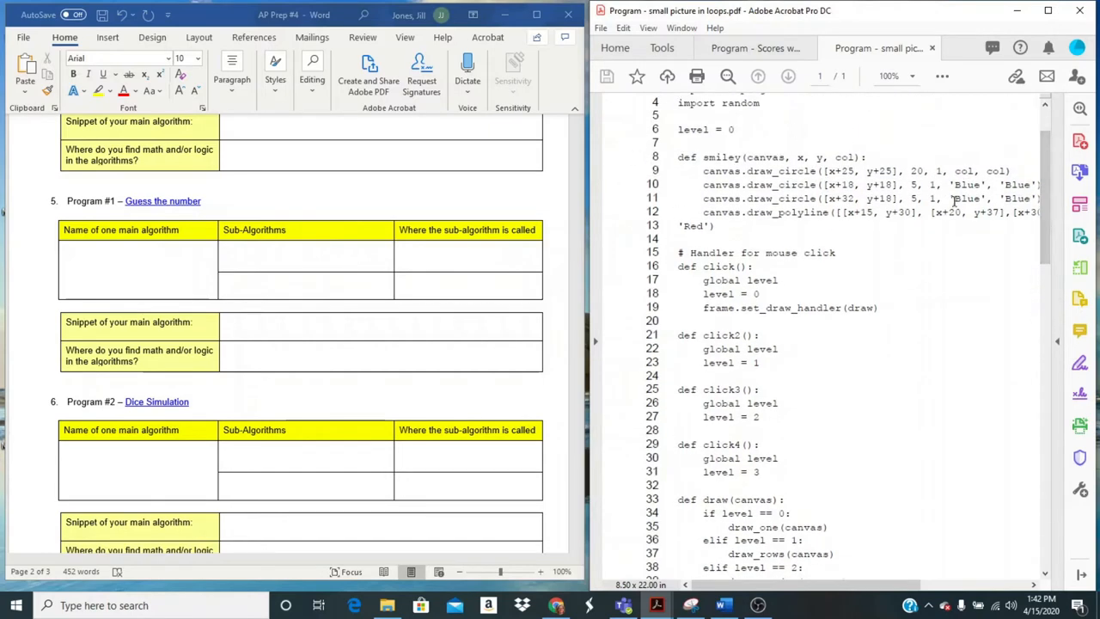
scroll("down", 3)
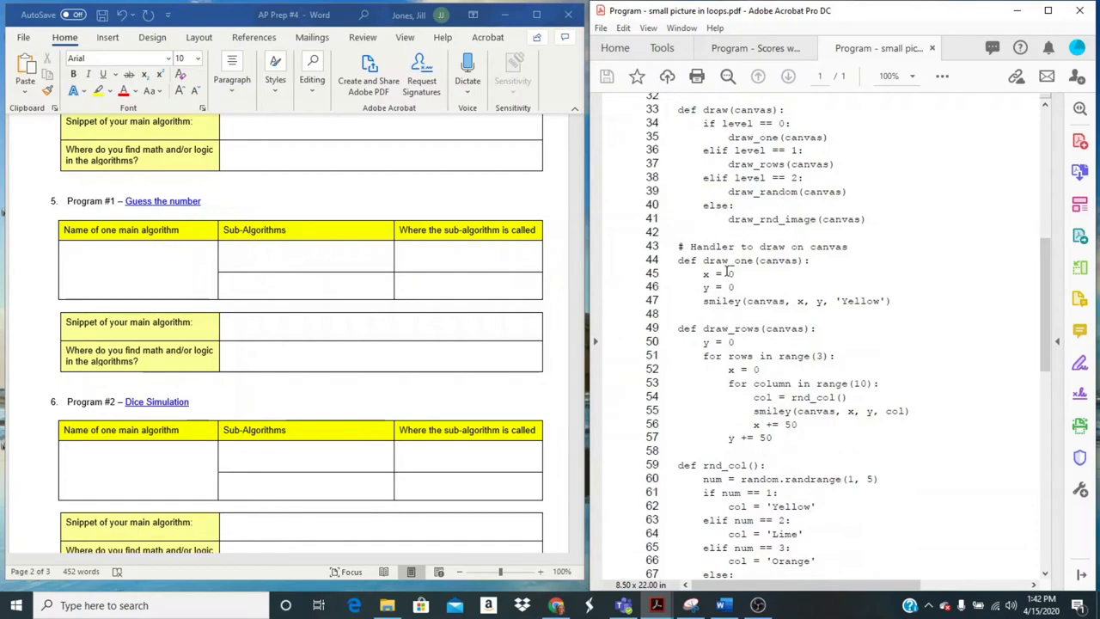
scroll("down", 3)
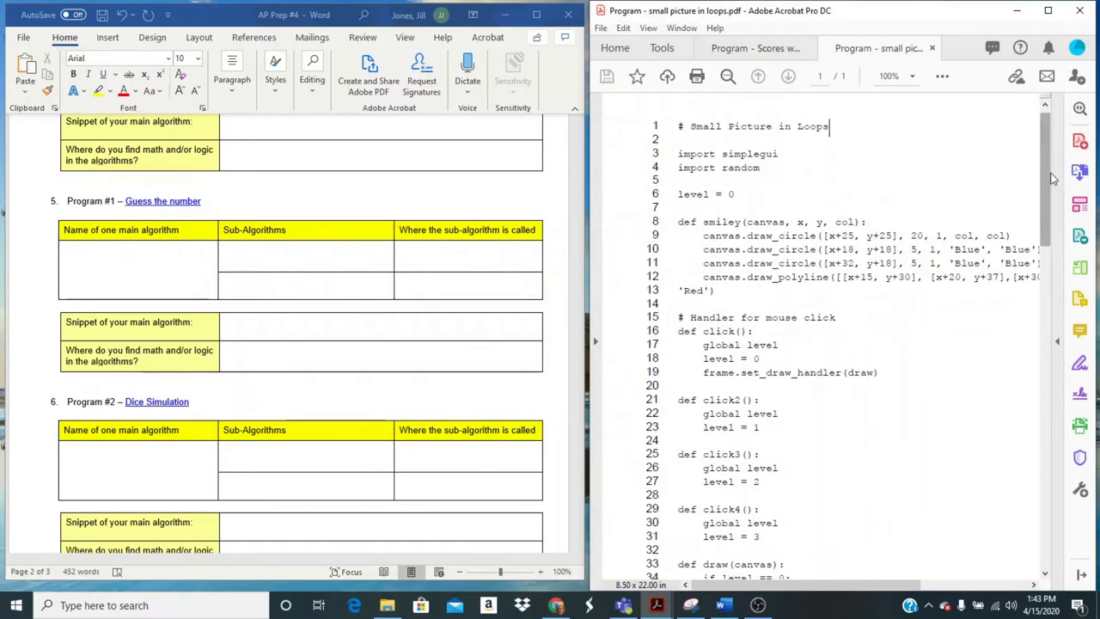
mouse_move(1047, 180)
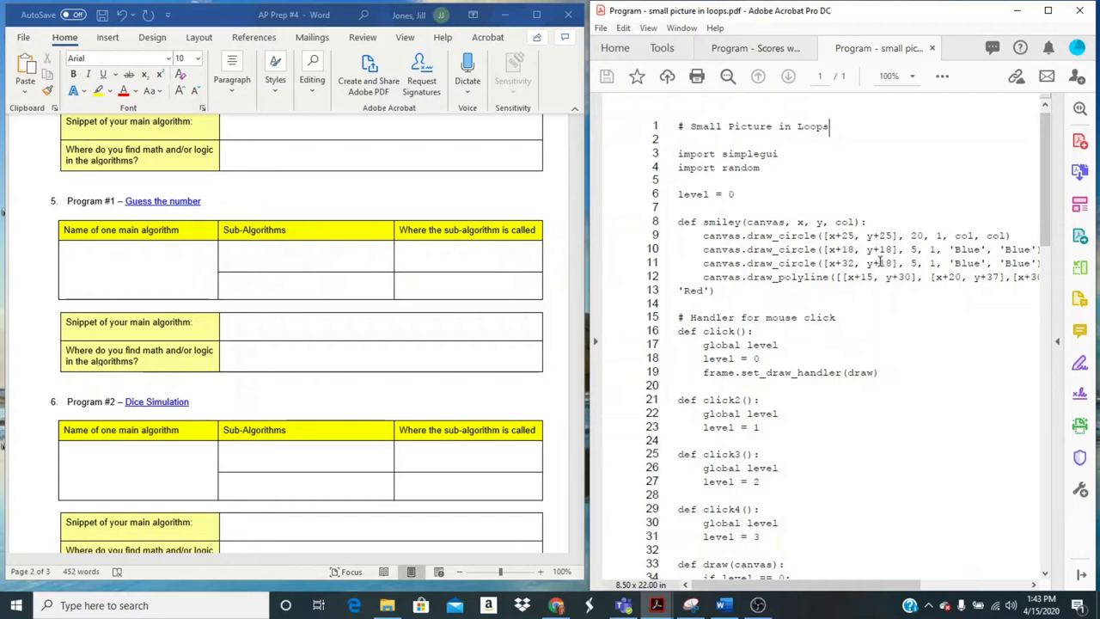
mouse_move(1044, 176)
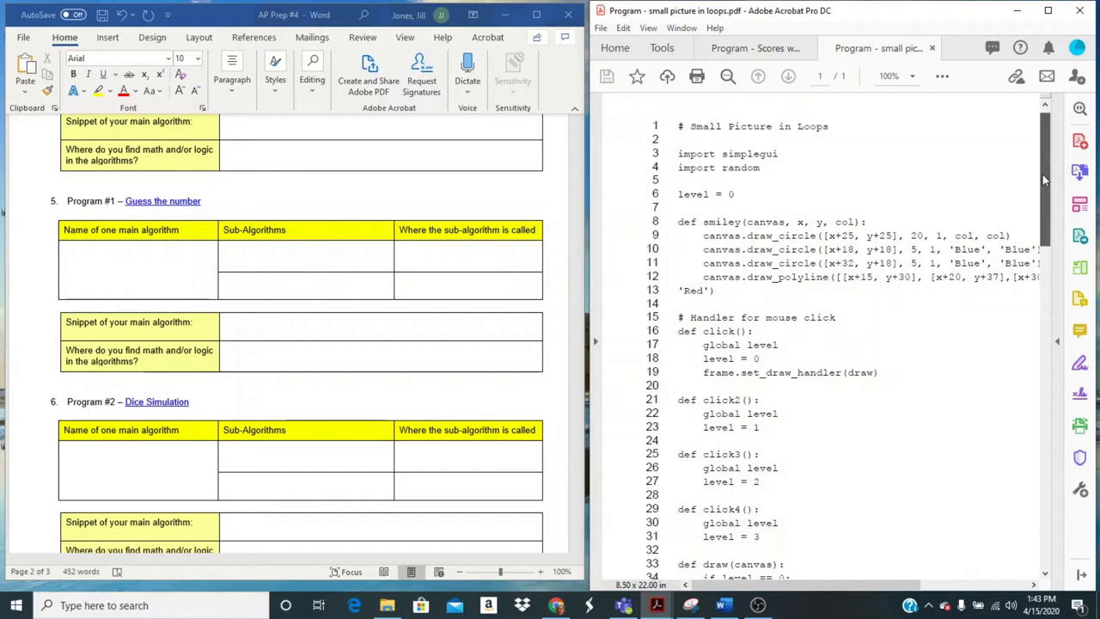
scroll("down", 3)
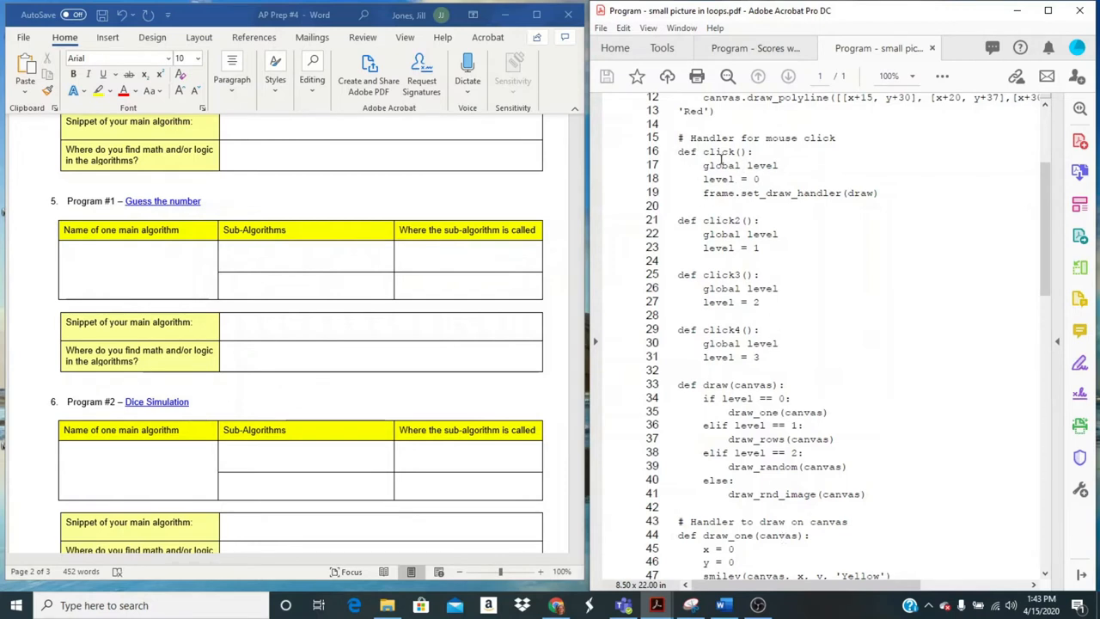
mouse_move(741, 187)
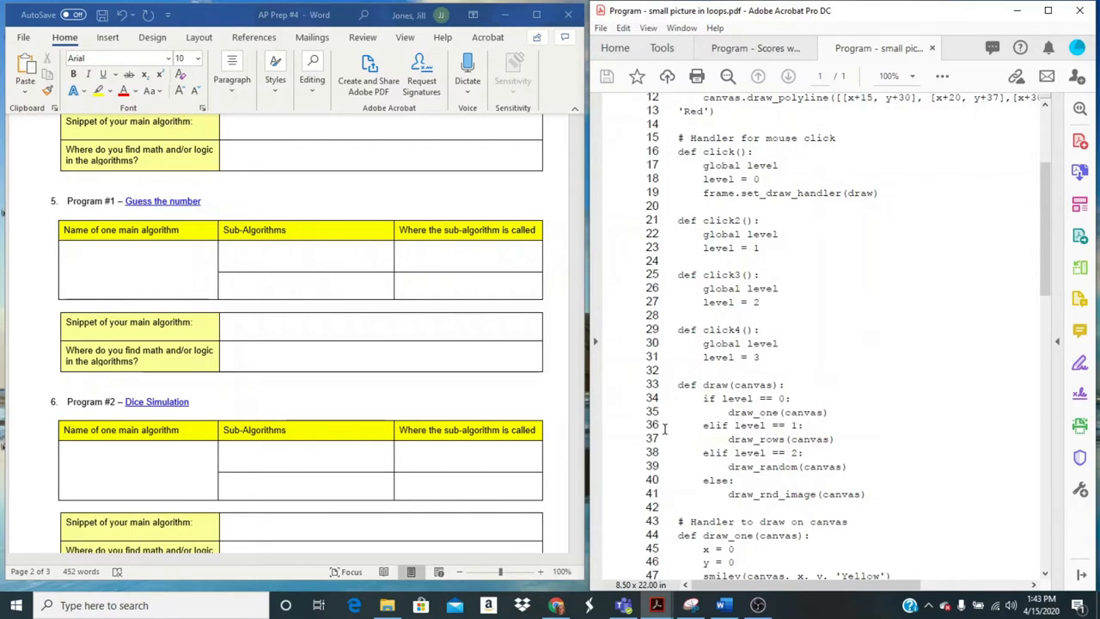
mouse_move(814, 401)
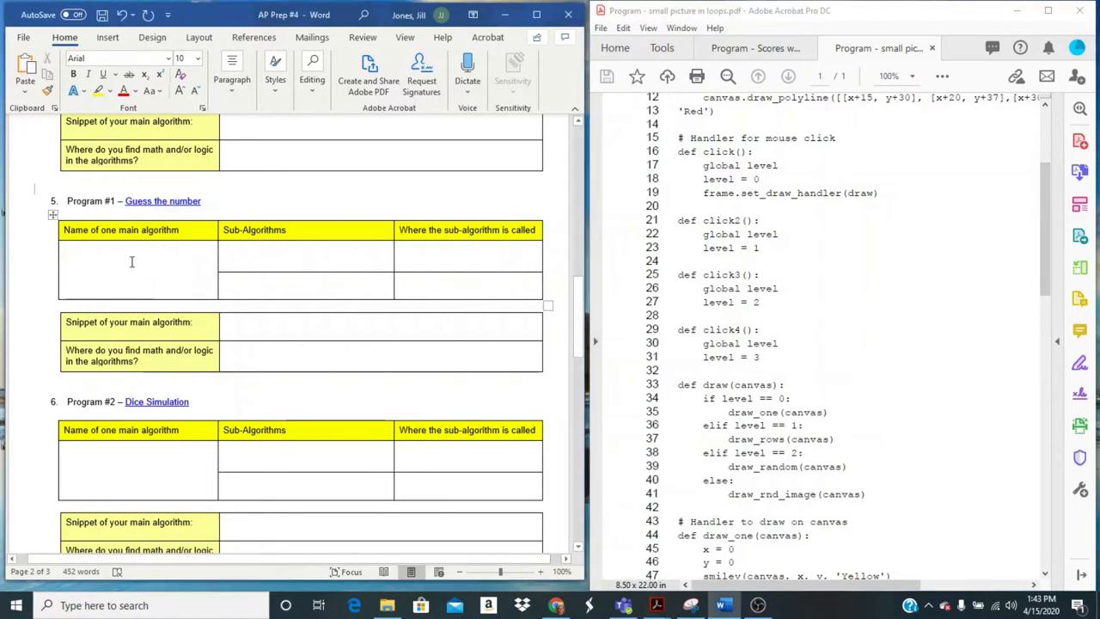
type("d")
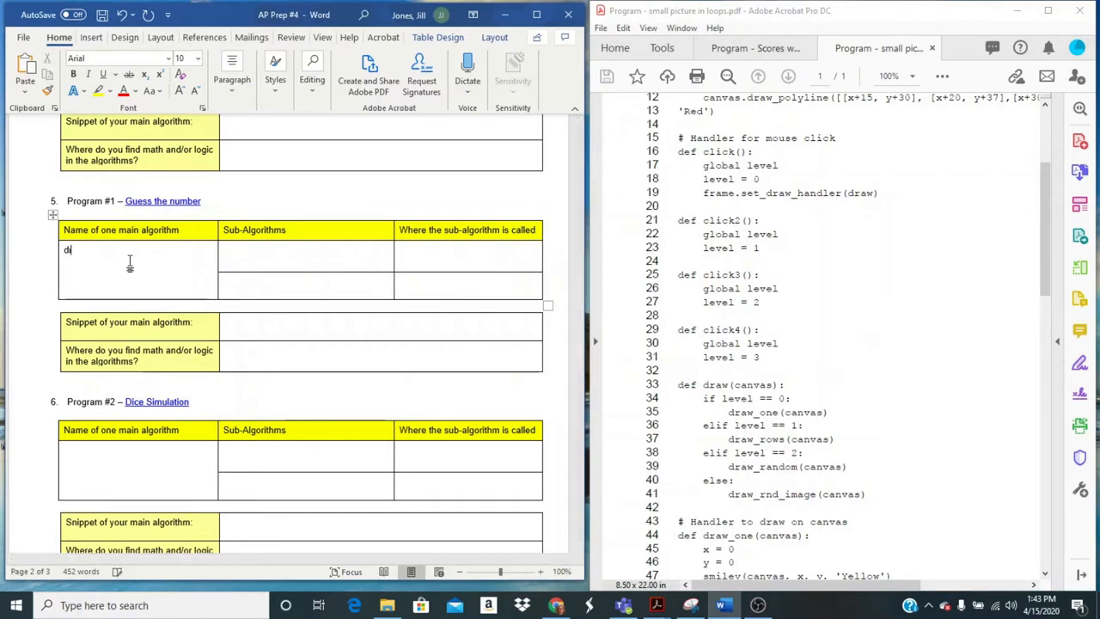
type("raw")
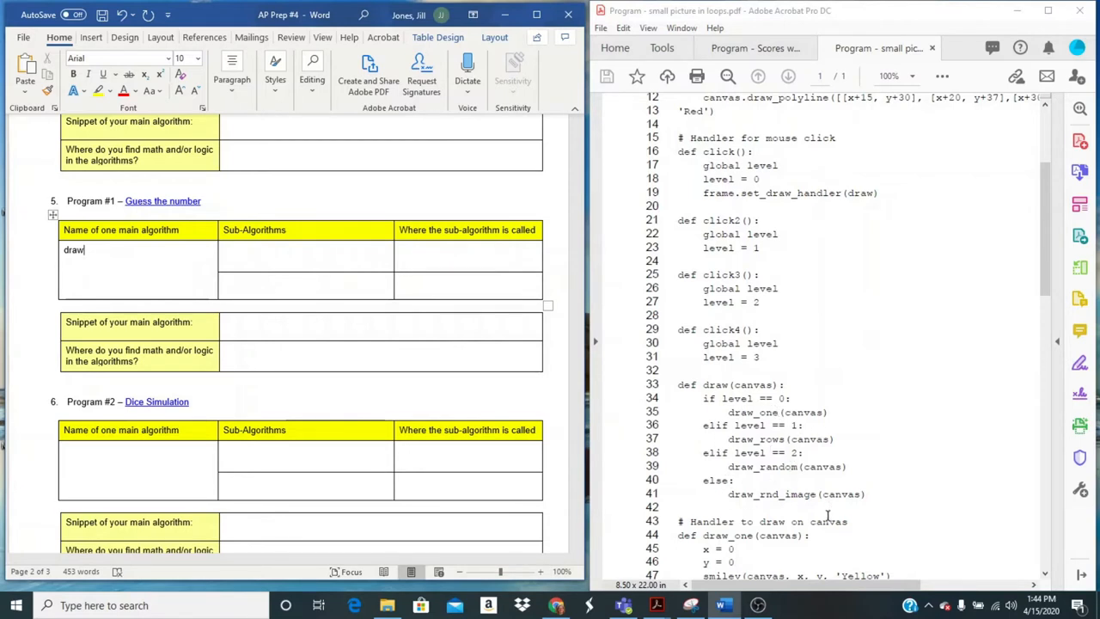
mouse_move(789, 427)
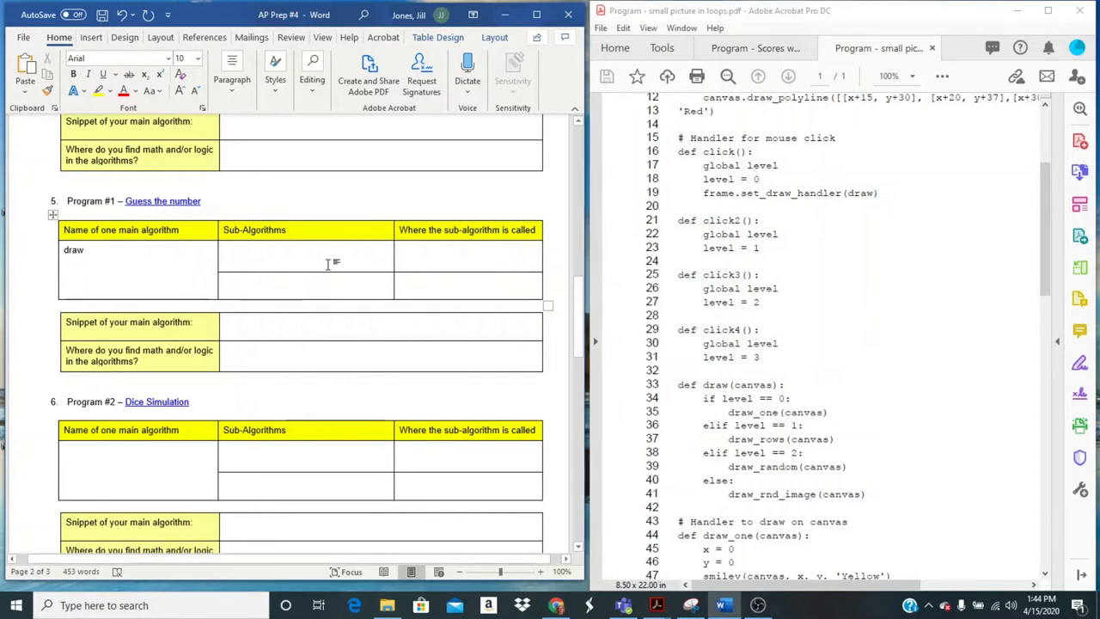
Step: Enter Draw_rows and Draw_random in Program #1's two Sub-Algorithms cells
left_click(245, 250)
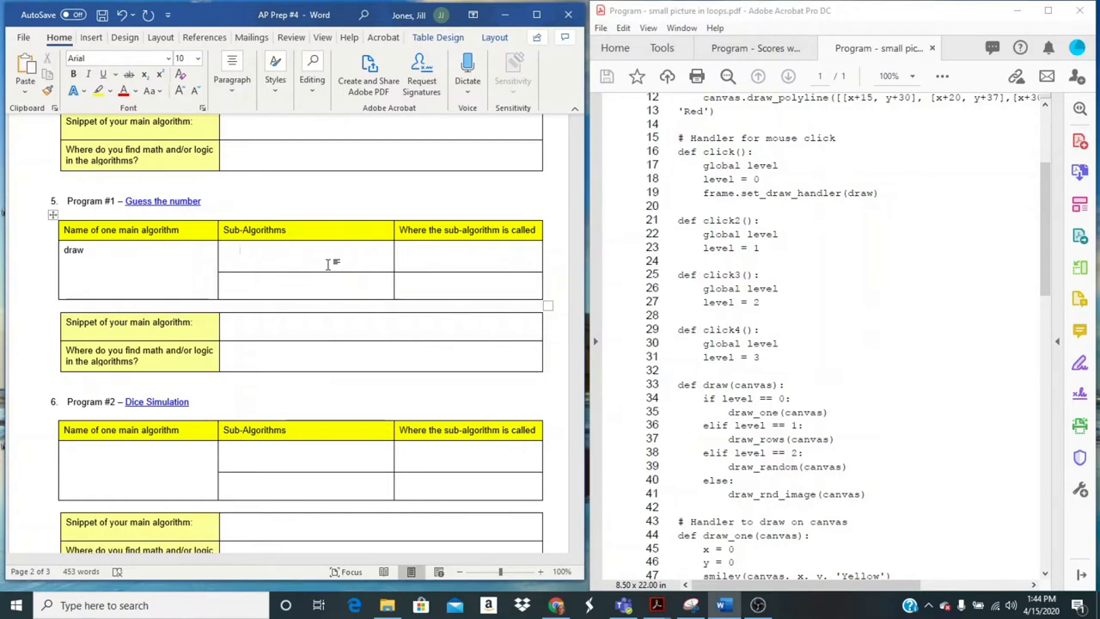
type("d")
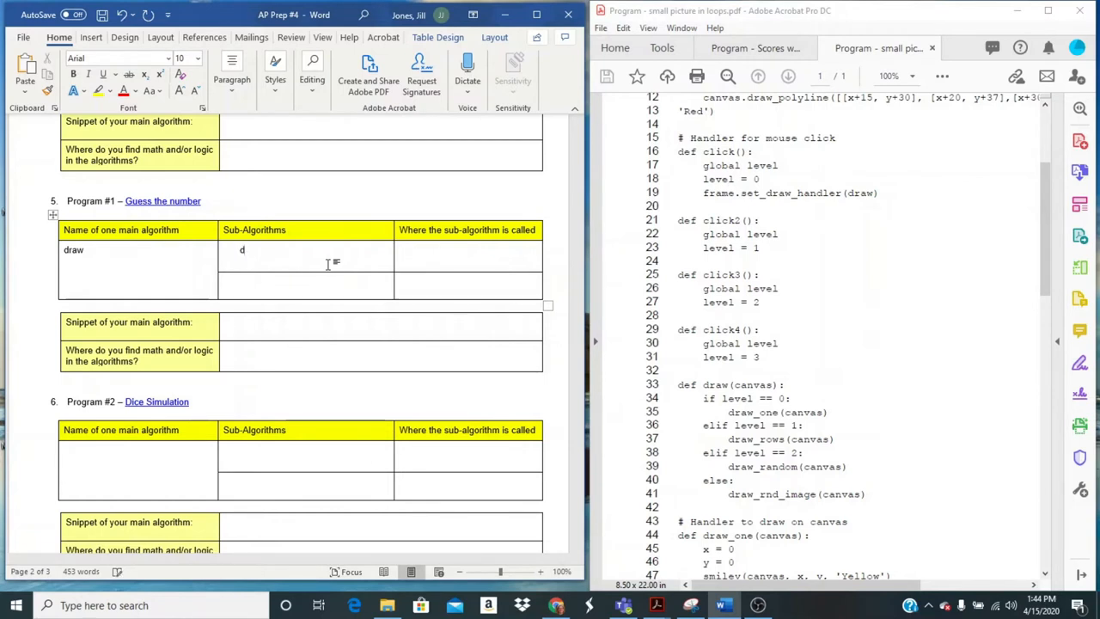
type("Draw_")
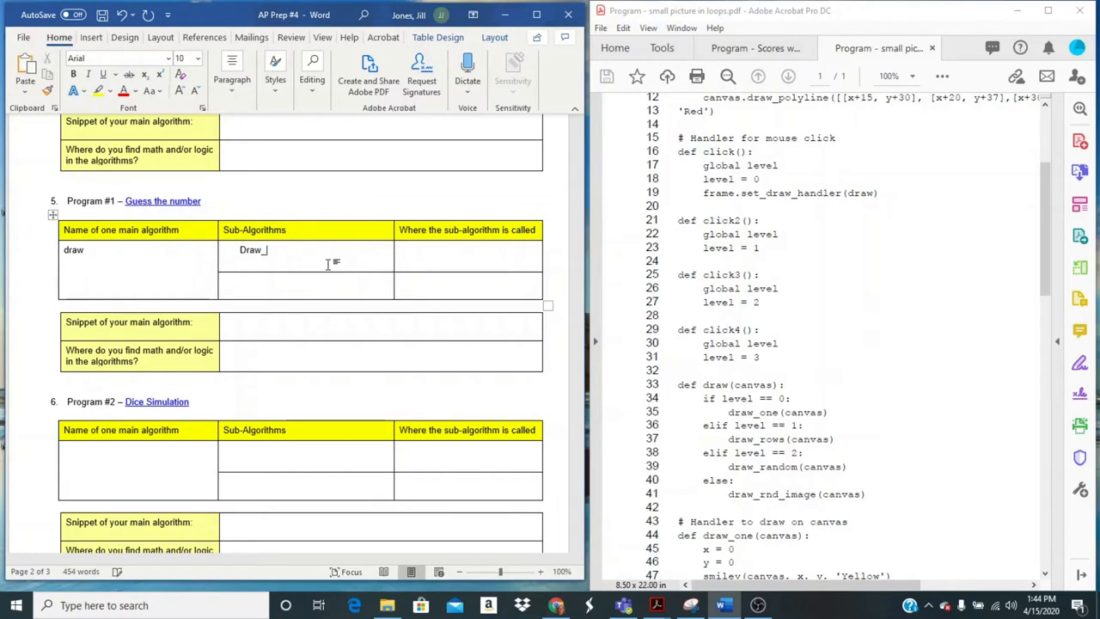
type("rows")
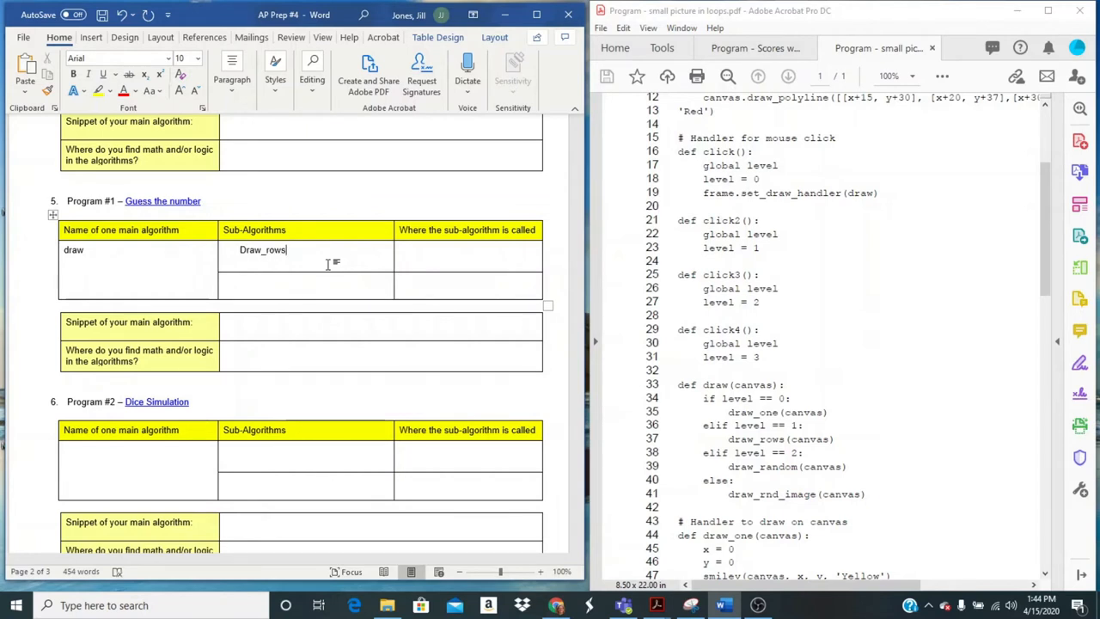
type("d")
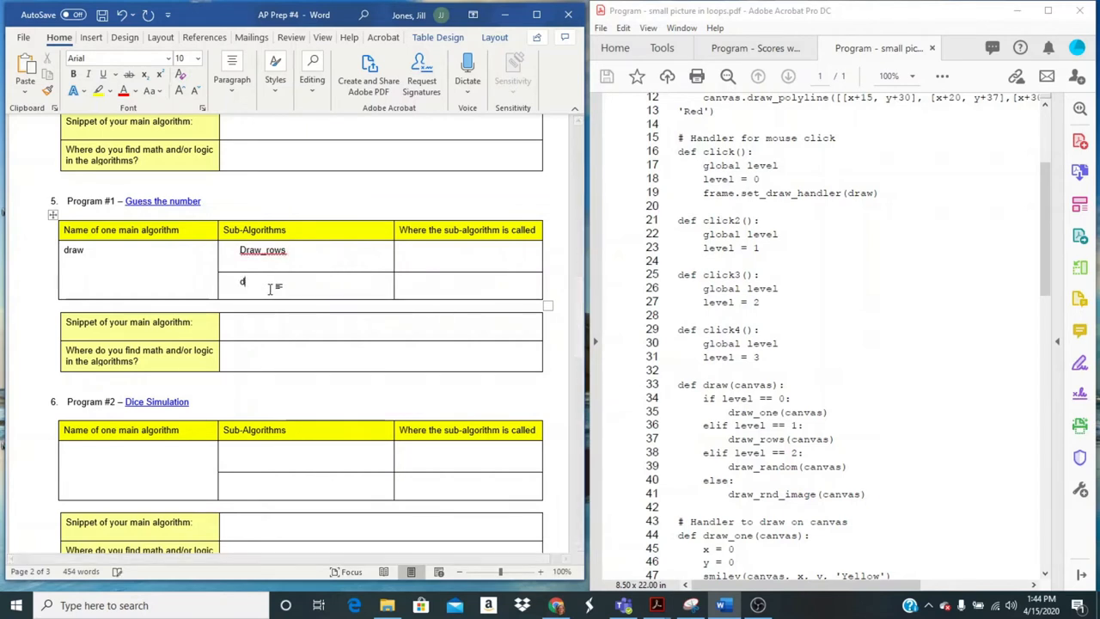
type("Draw_random")
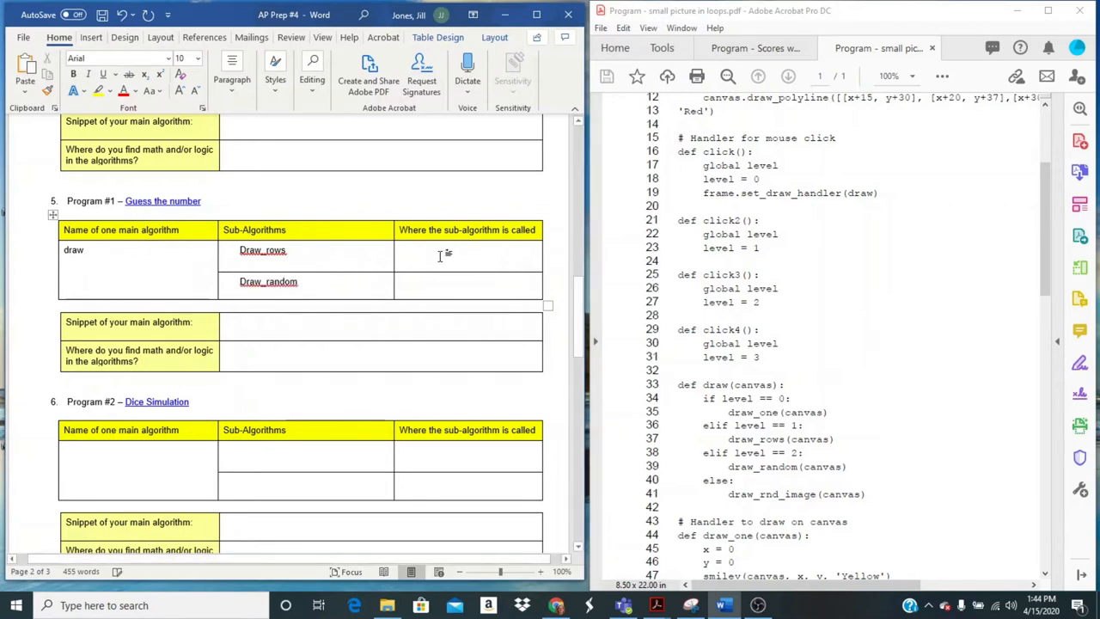
mouse_move(617, 453)
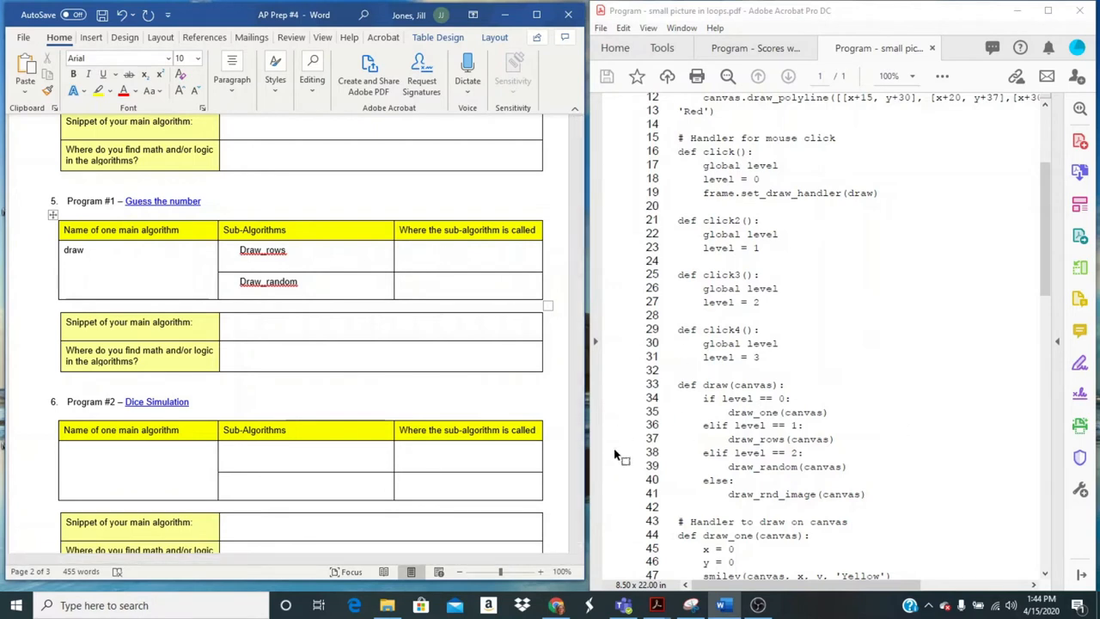
mouse_move(689, 436)
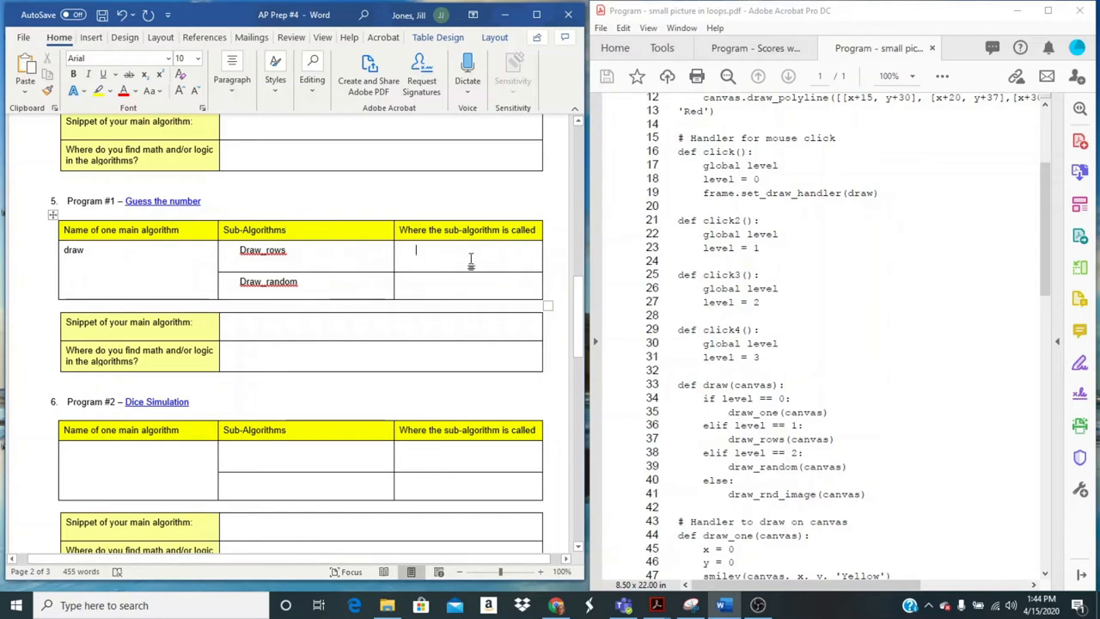
mouse_move(724, 414)
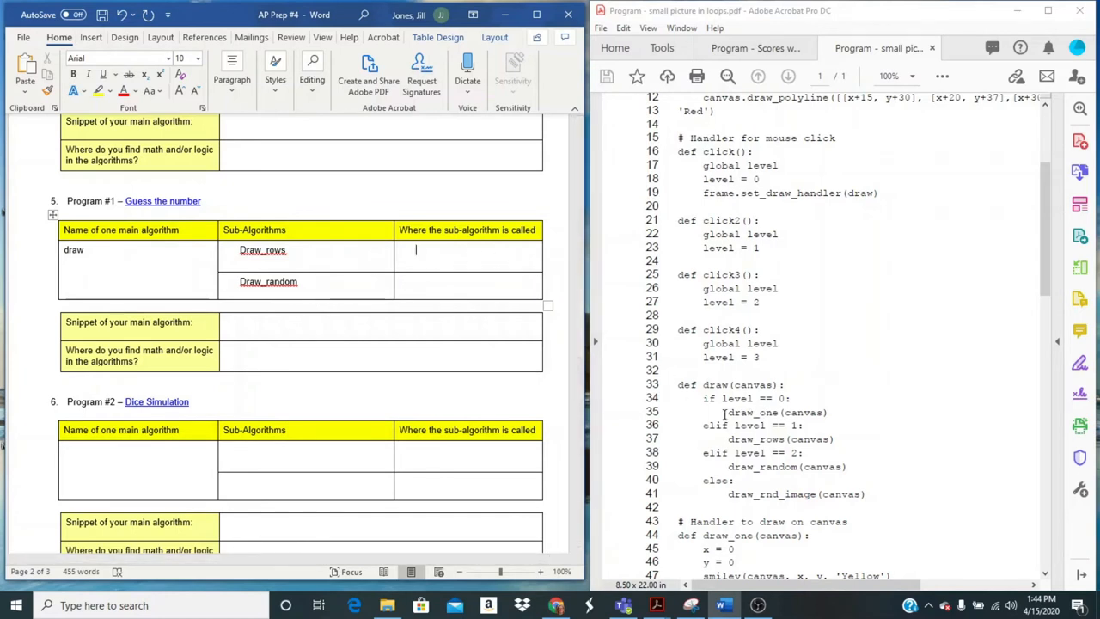
mouse_move(665, 417)
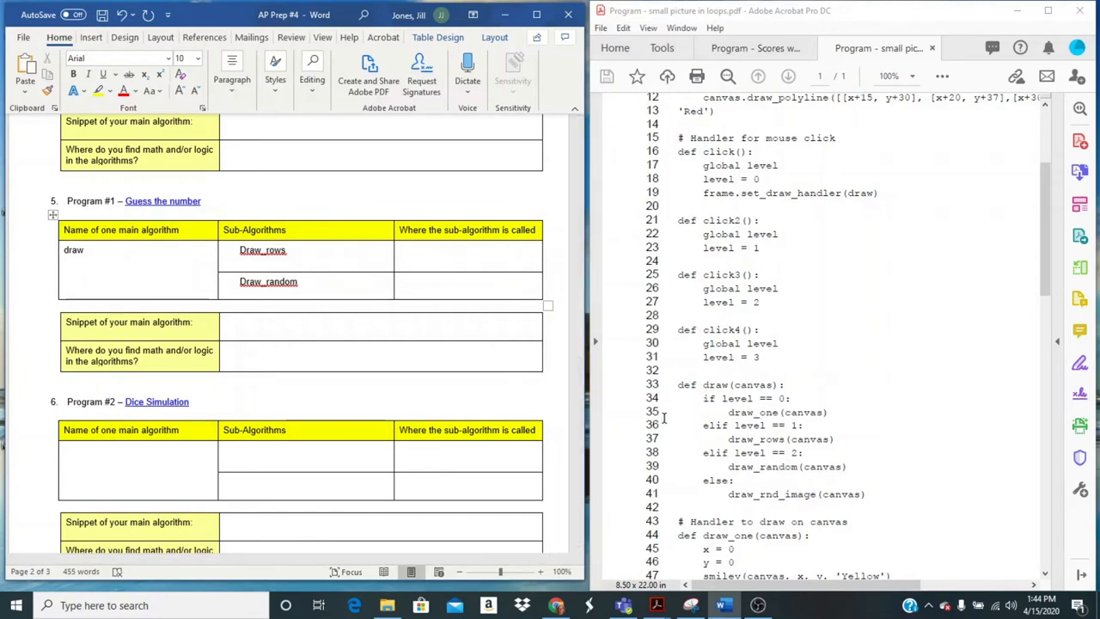
mouse_move(728, 445)
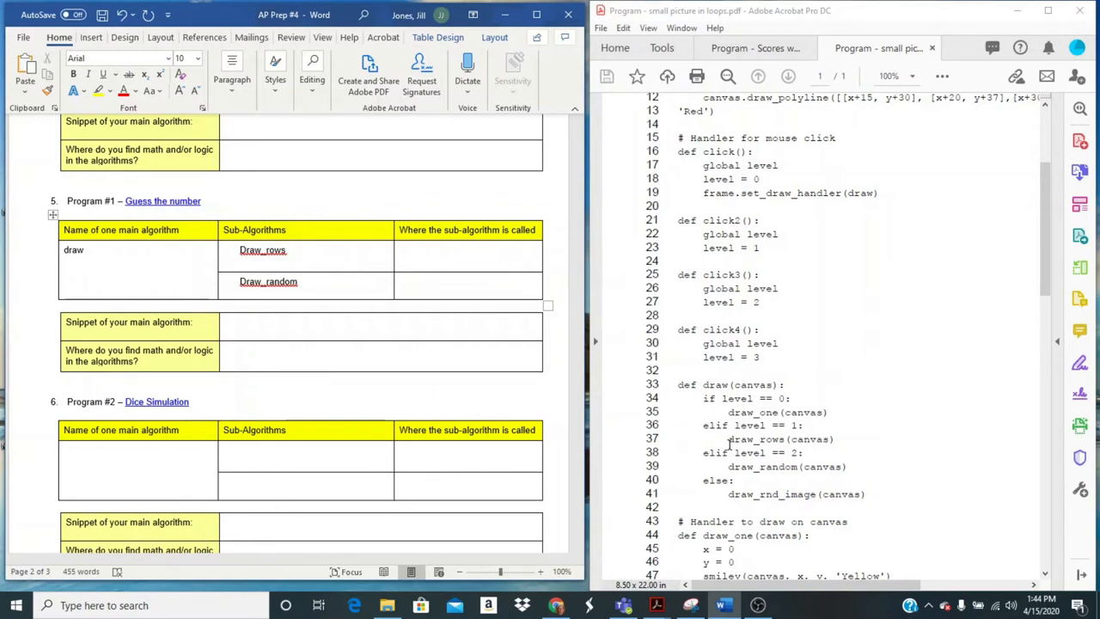
Step: Enter Line 37 for Draw_rows and begin the Draw_random call-line entry
left_click(415, 249)
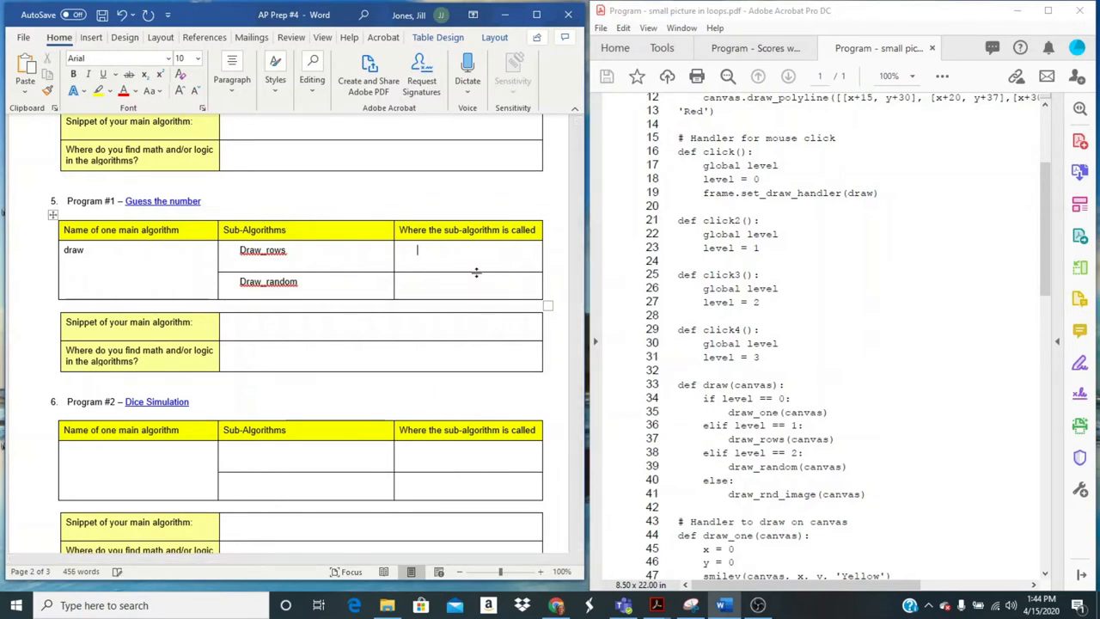
type("Line 37")
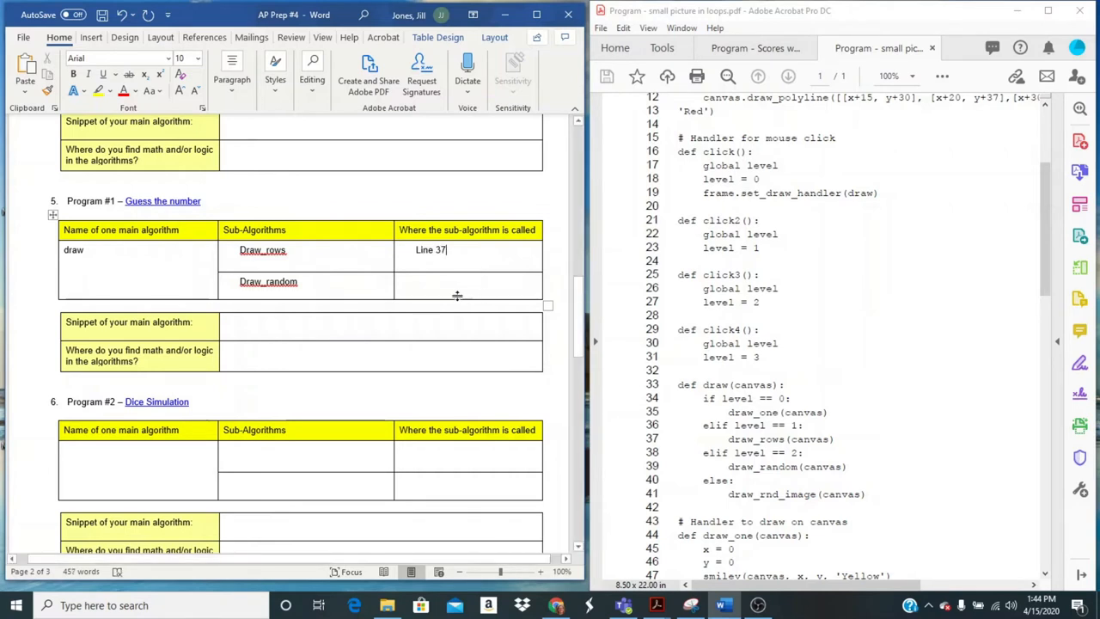
type("Line 39")
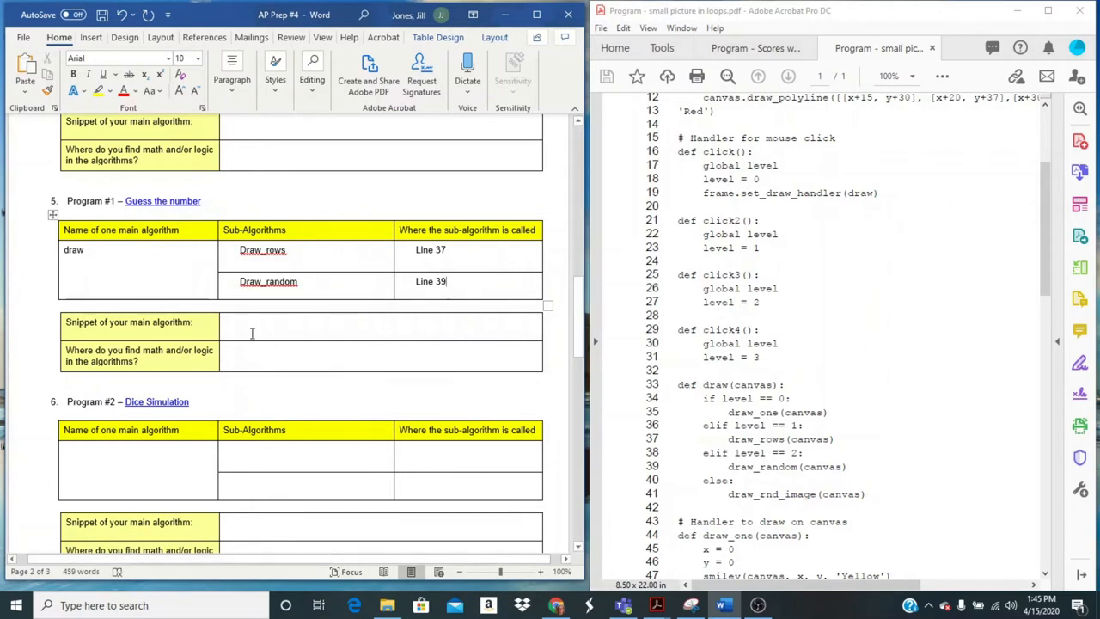
mouse_move(690, 605)
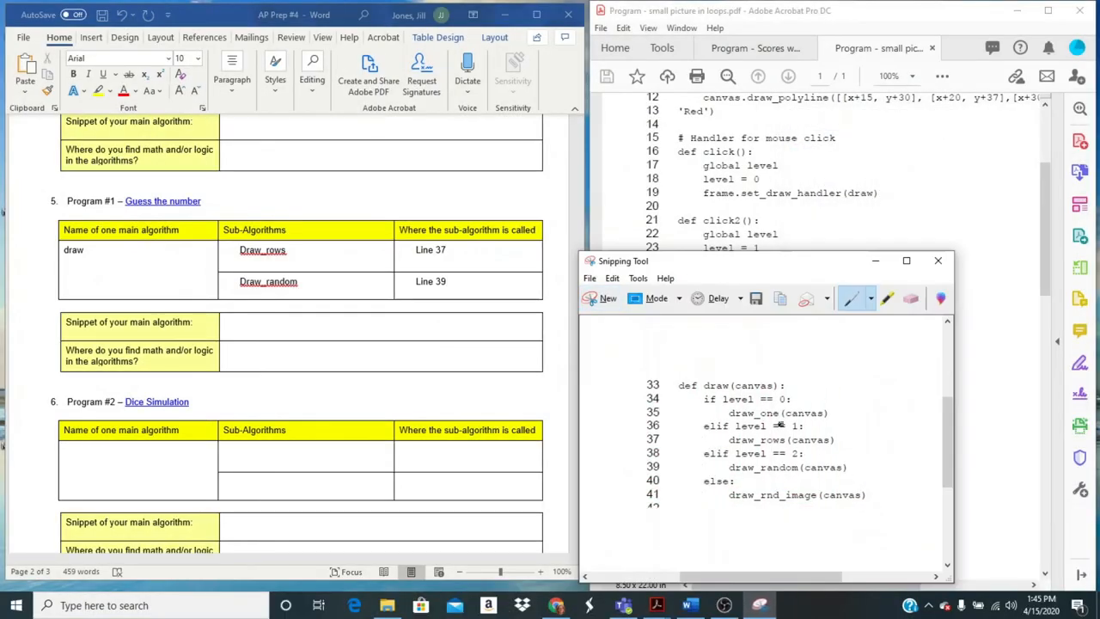
mouse_move(323, 368)
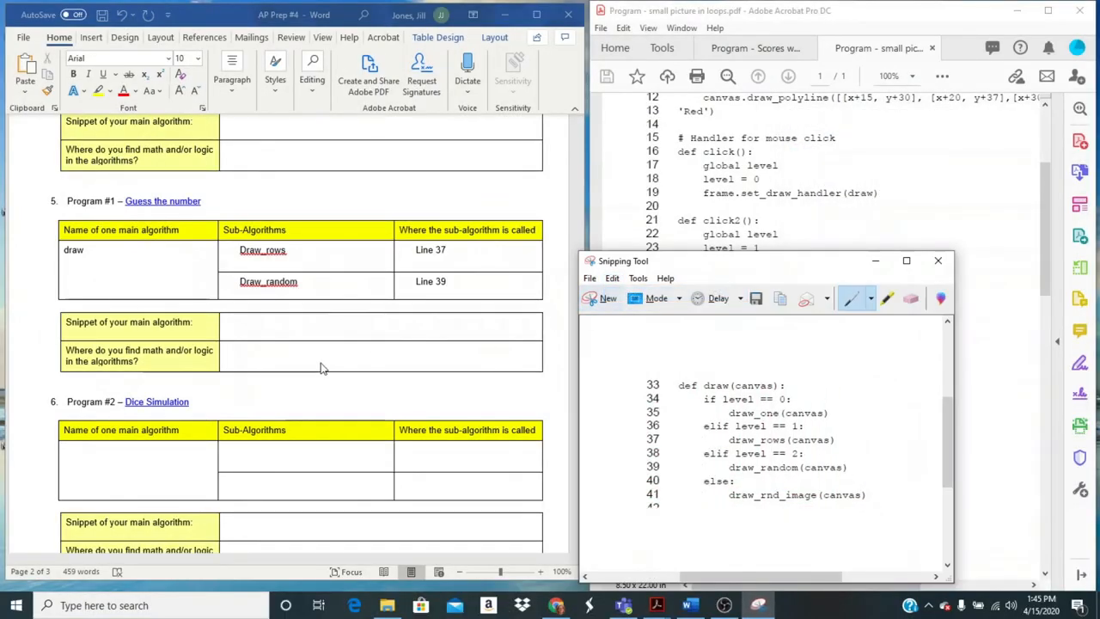
Step: Return to the Word worksheet's snippet cell to paste the draw function capture
left_click(304, 327)
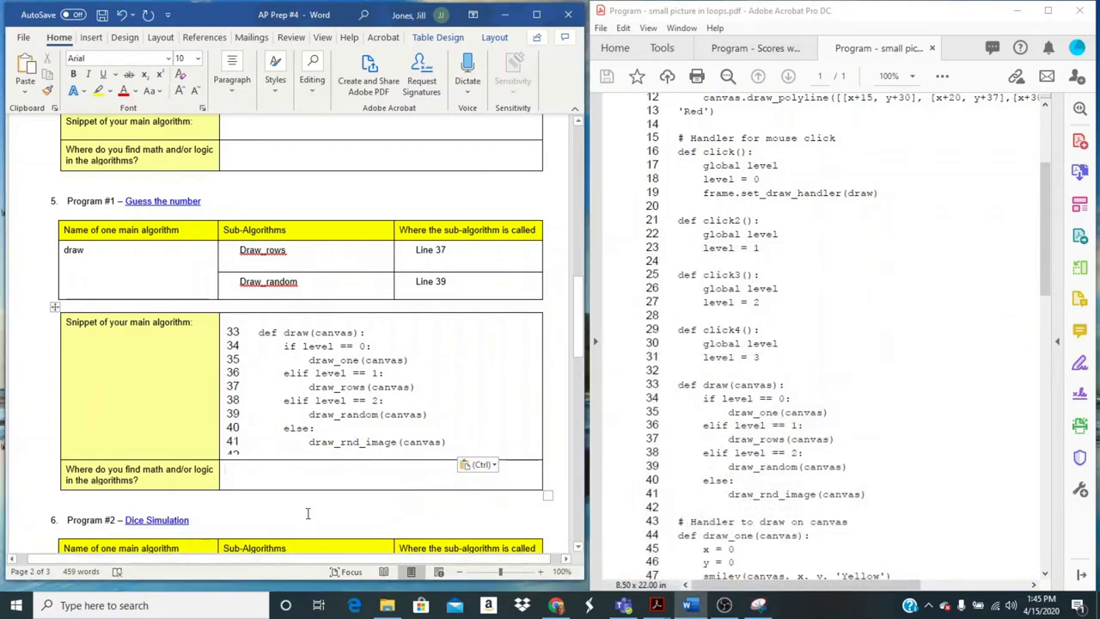
Step: Write 'Draw function - If statement (logic)' and start a 'Draw_rows' second line
type("If statement (")
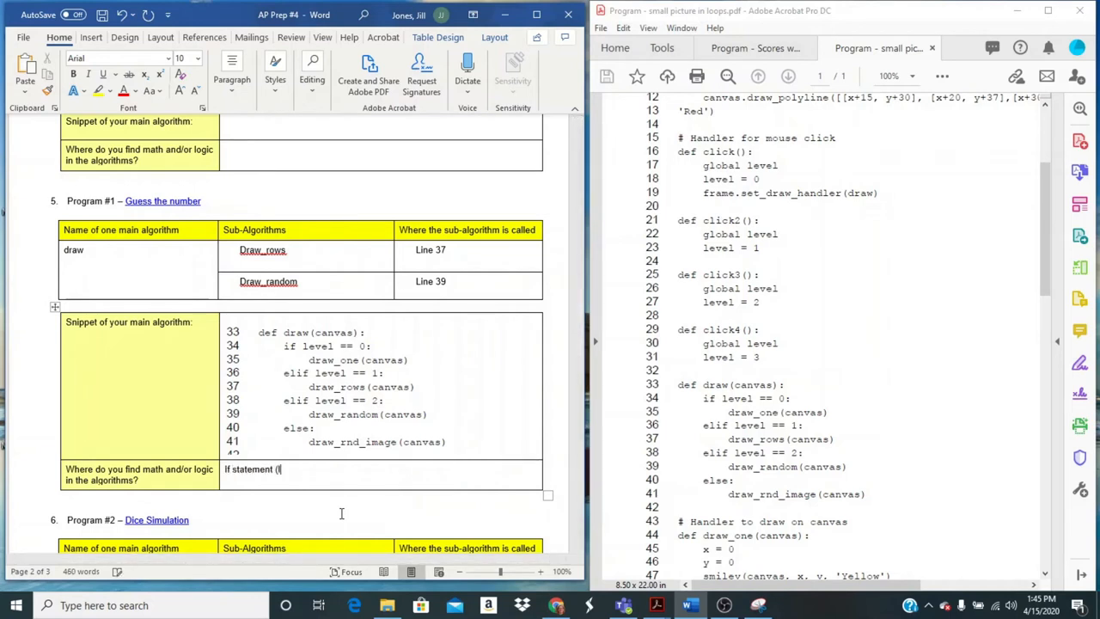
type("ogic)")
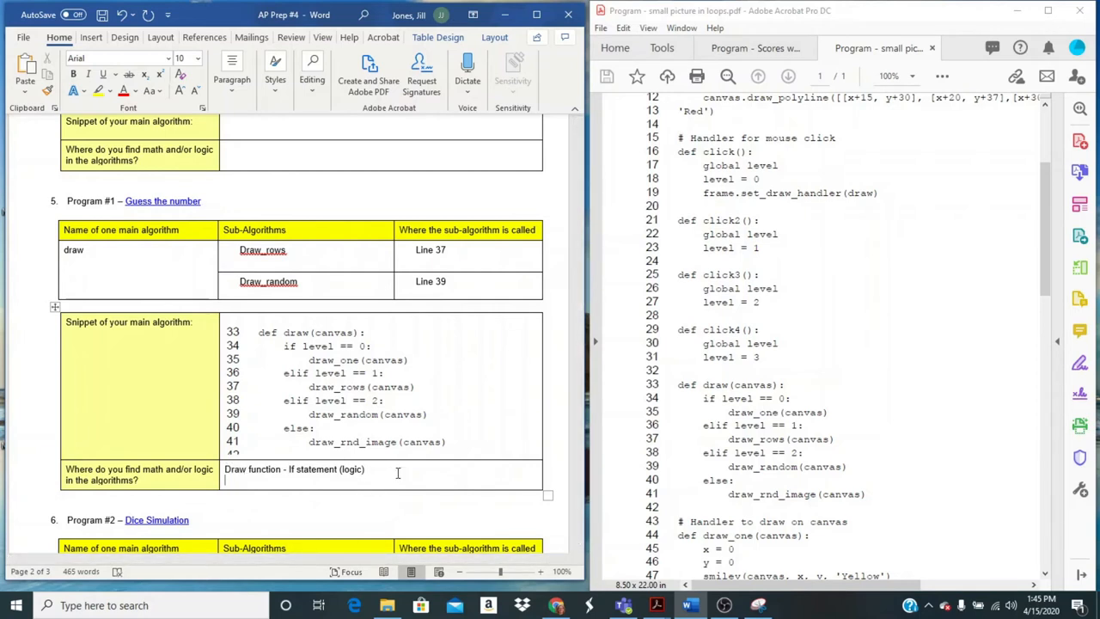
type("Draw row")
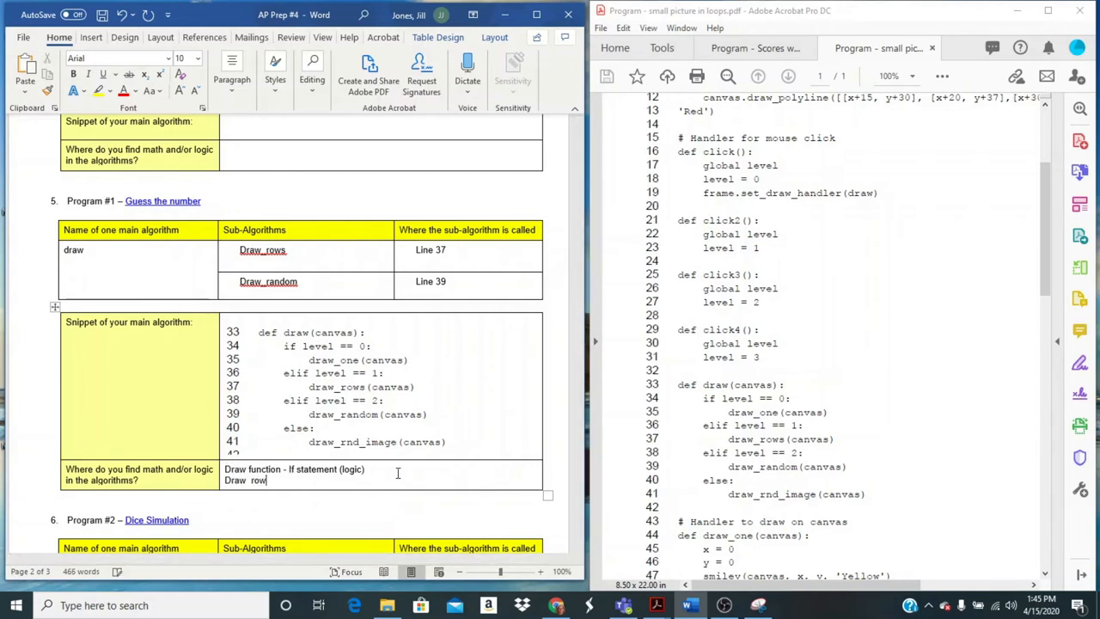
key("Backspace")
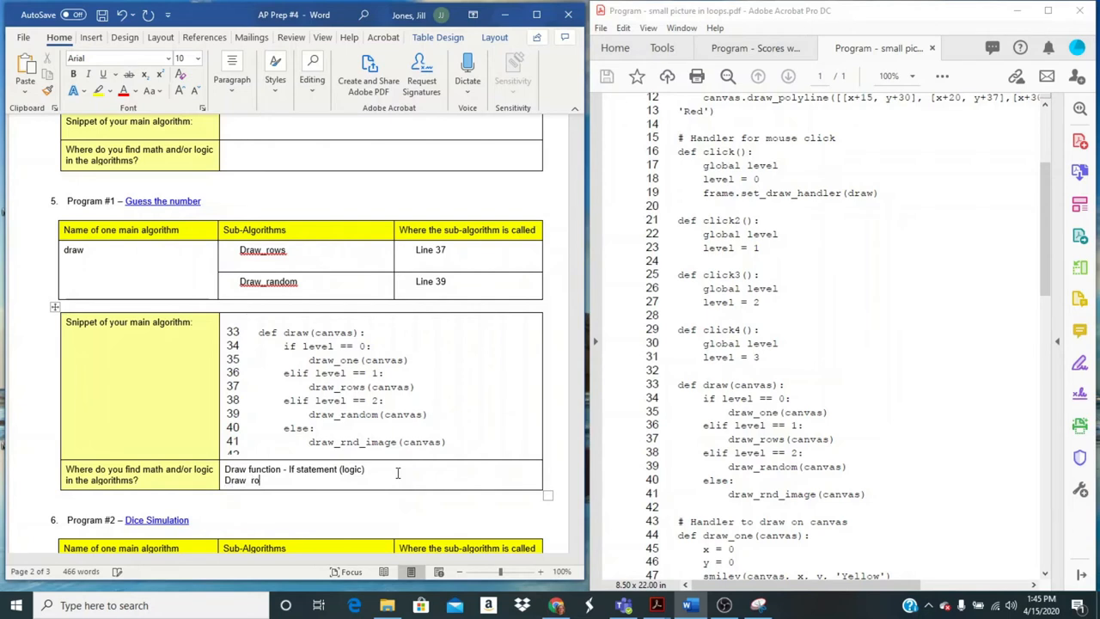
type("ws -")
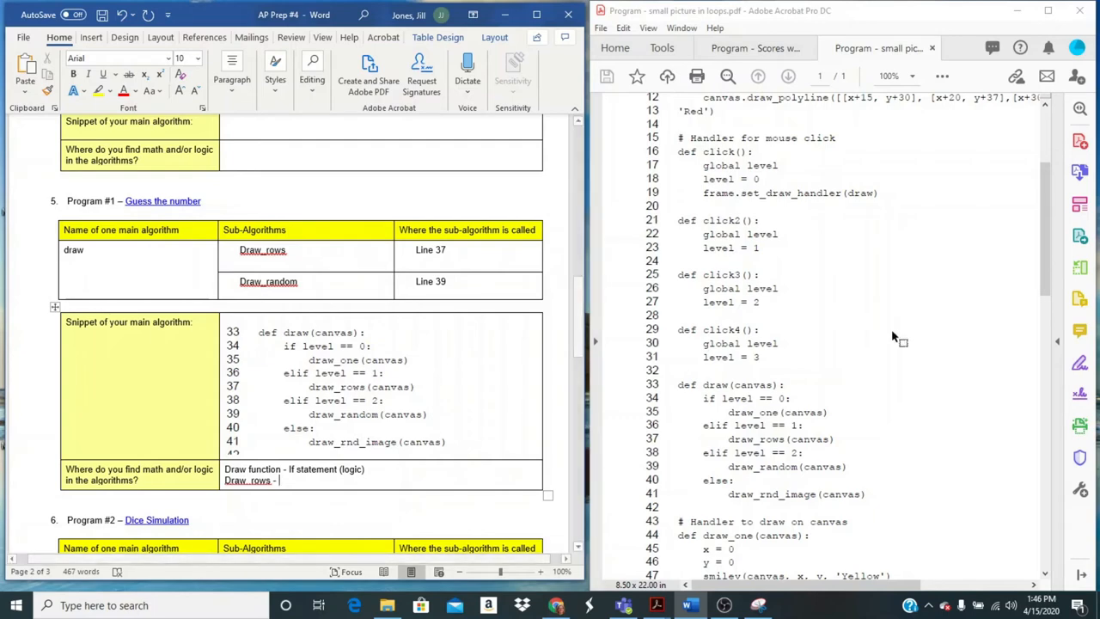
Step: Note 'Draw_rows – for loop (logic)' after viewing draw_rows, then scroll to draw_random
scroll("down", 3)
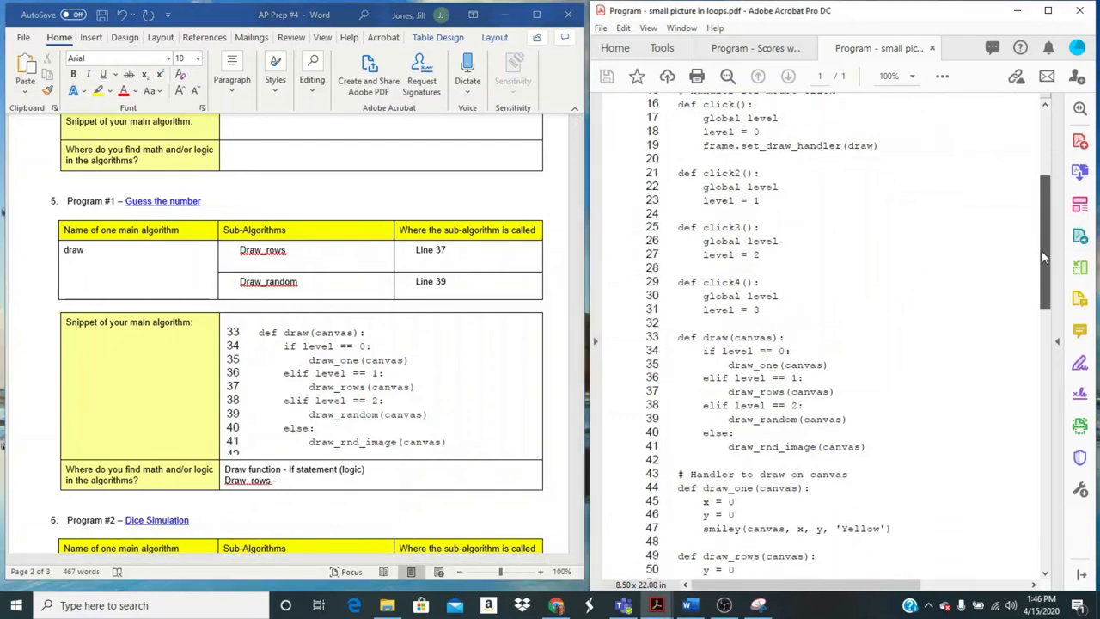
scroll("down", 3)
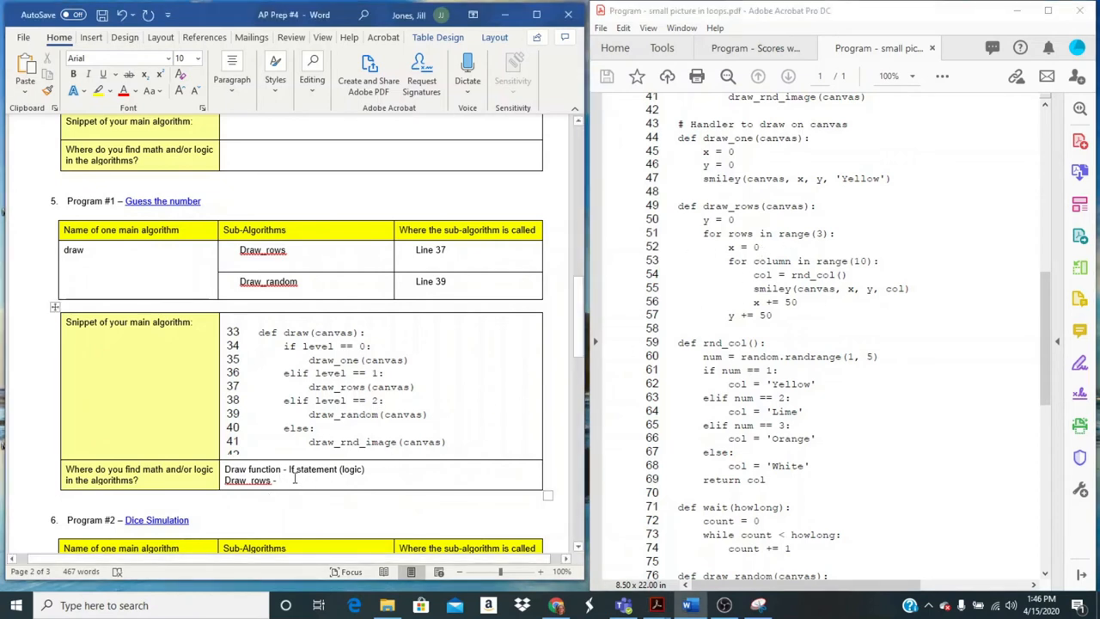
type("- for loop (logic")
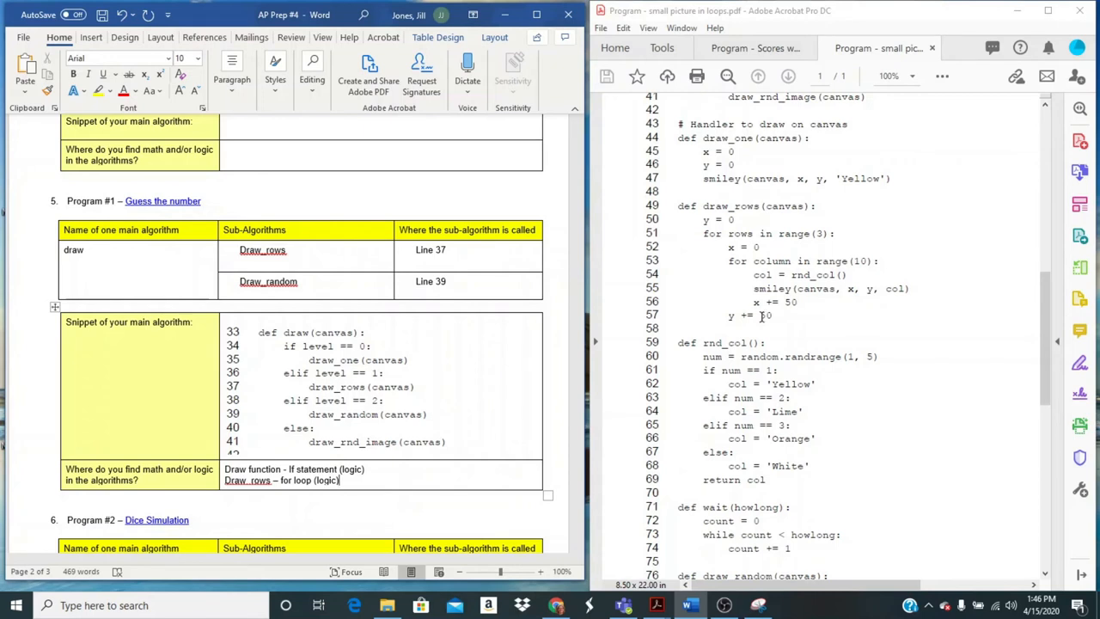
mouse_move(794, 381)
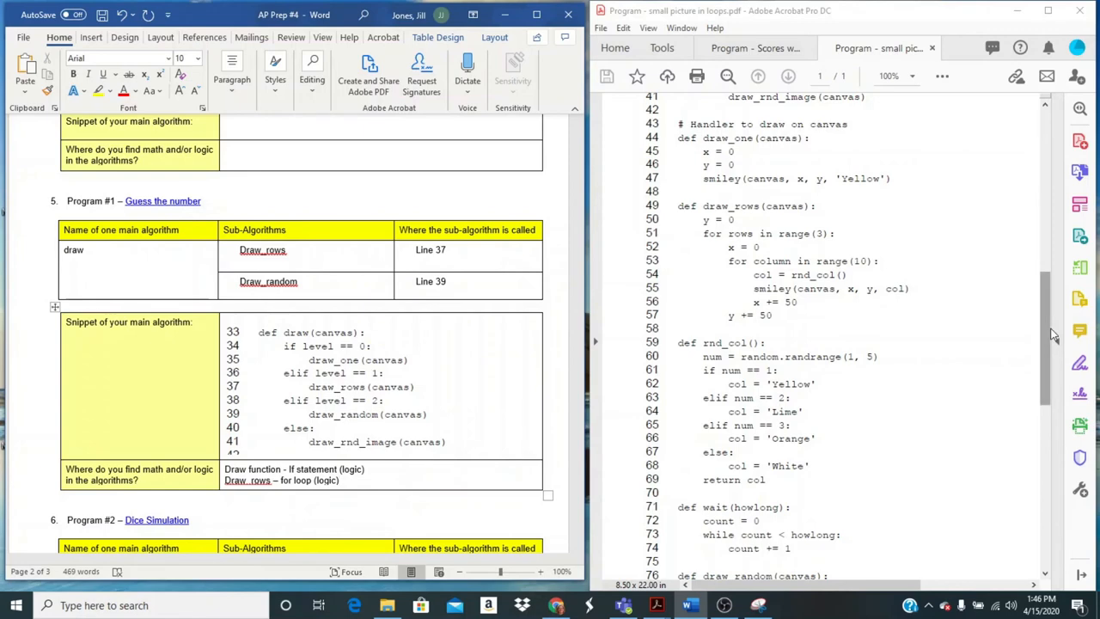
mouse_move(745, 210)
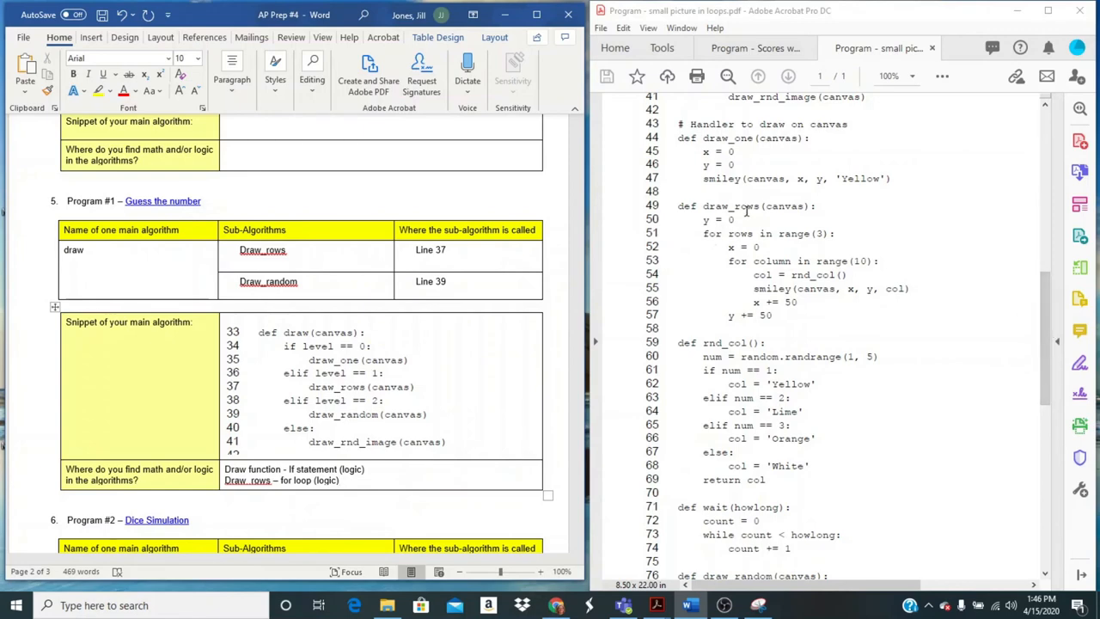
scroll("down", 3)
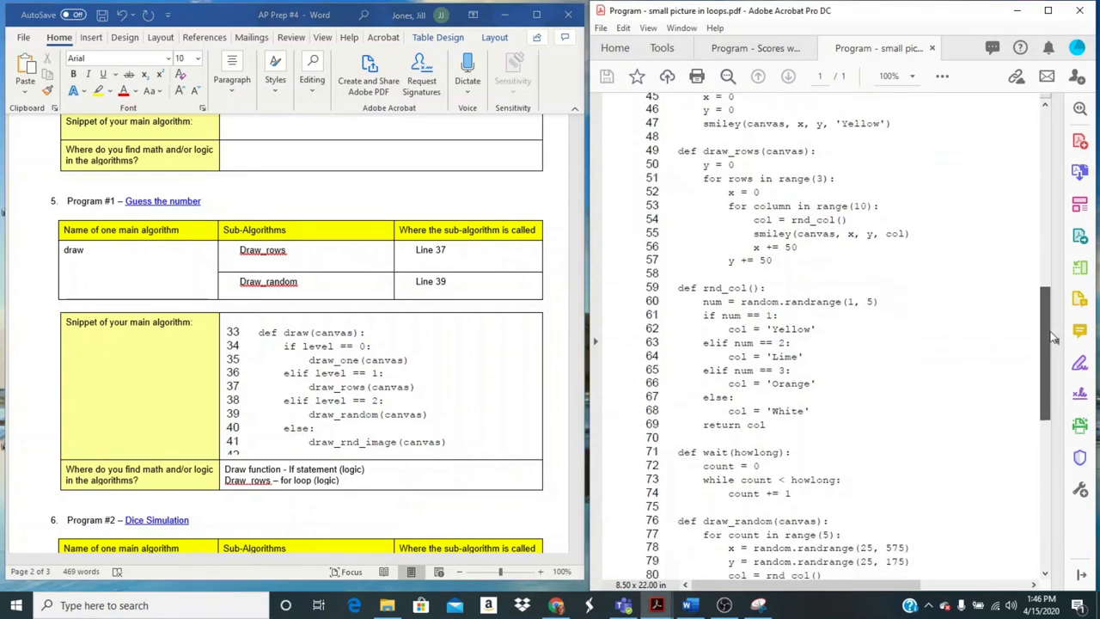
scroll("down", 3)
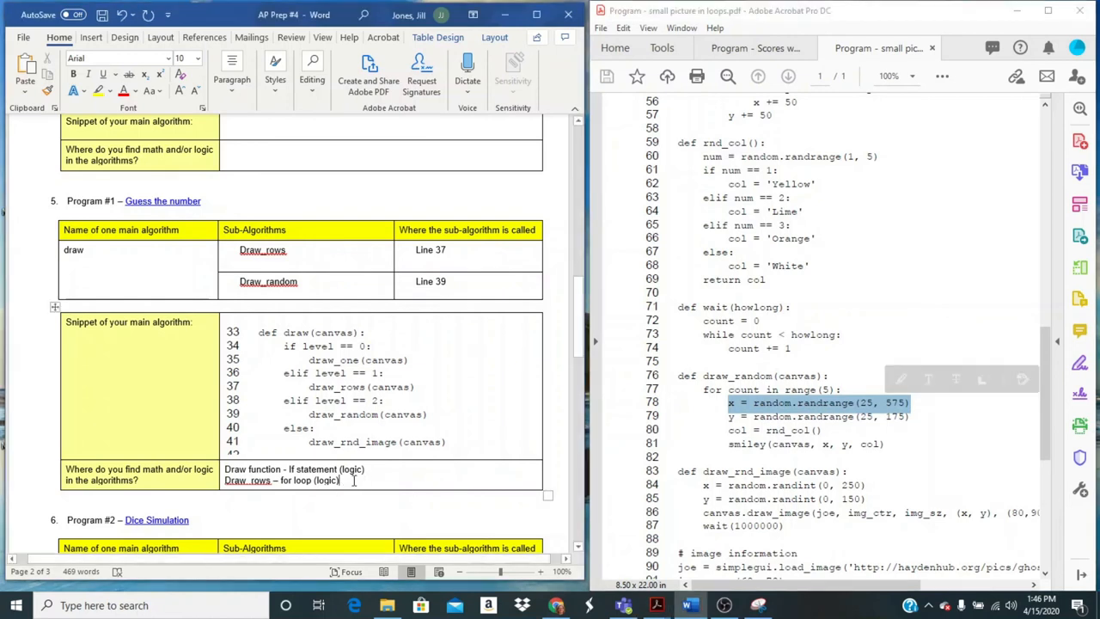
Step: Add the line 'Draw_random – has math (random numbers), for loop'
type("Draw_random -")
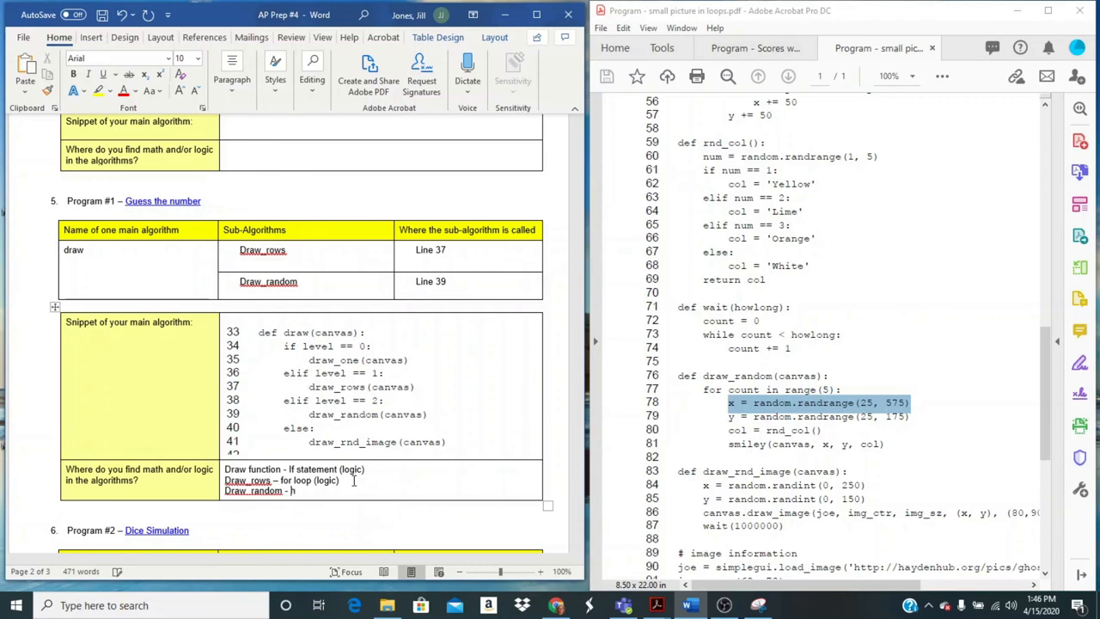
type("has math (")
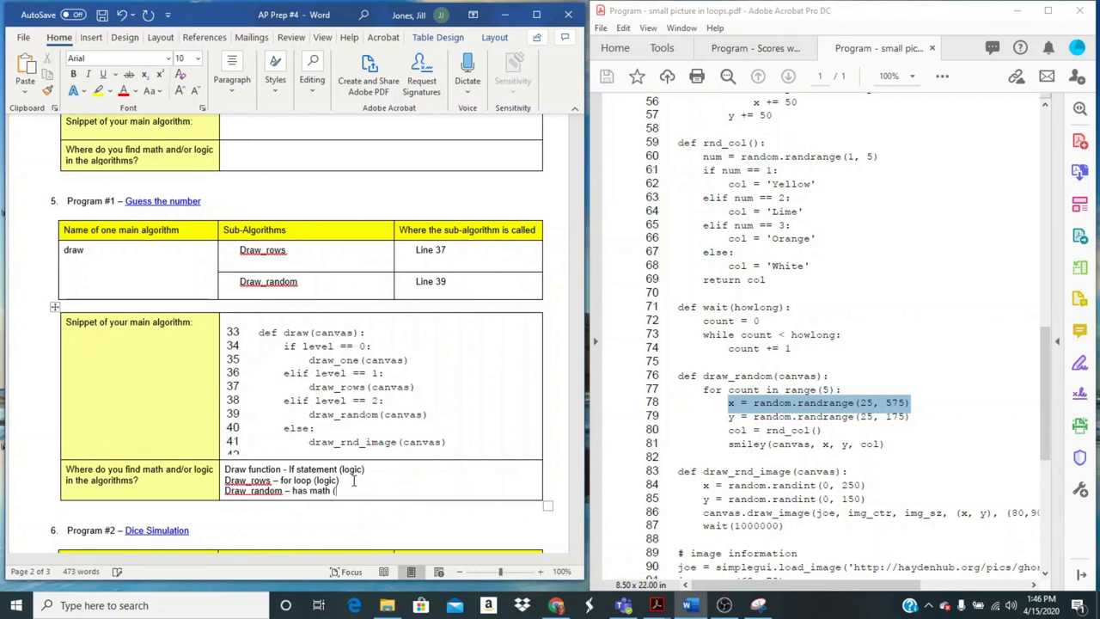
type("(random numbers")
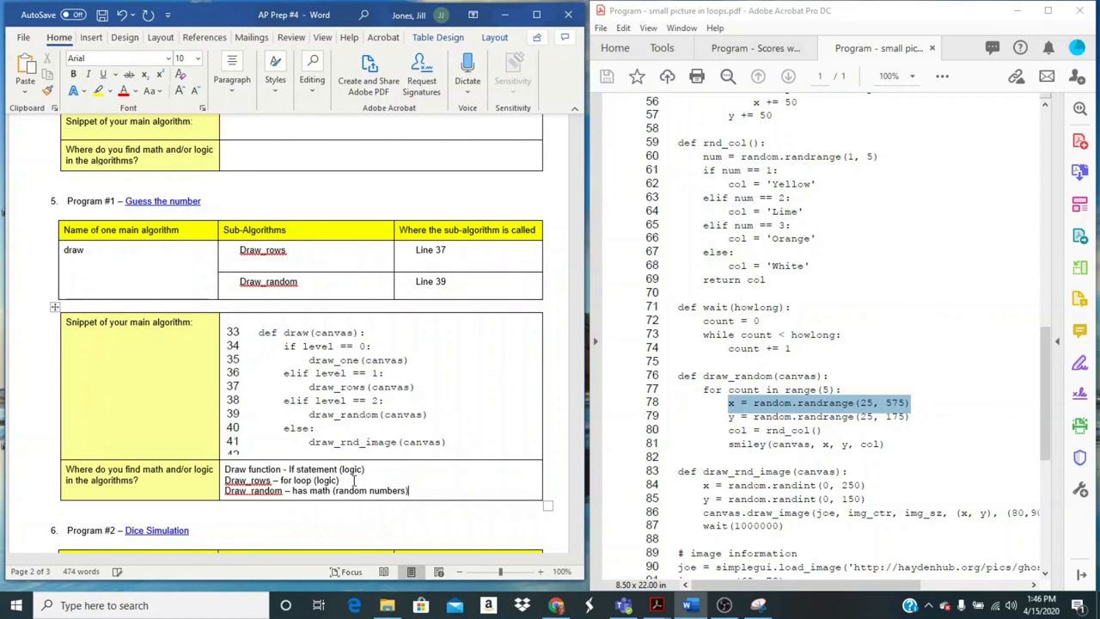
type(", for (")
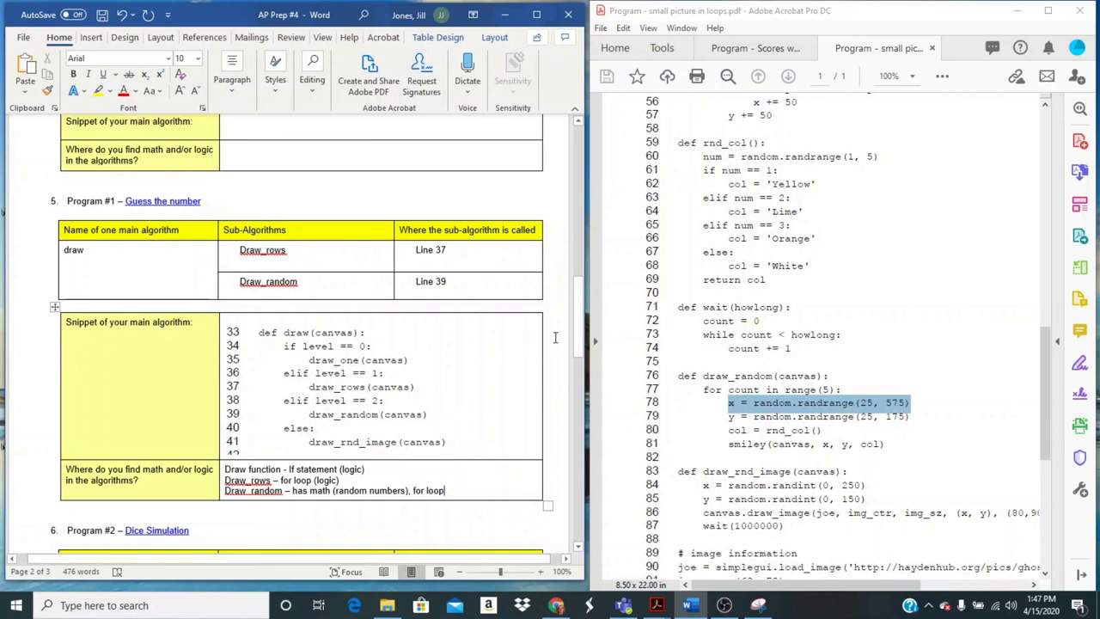
mouse_move(577, 322)
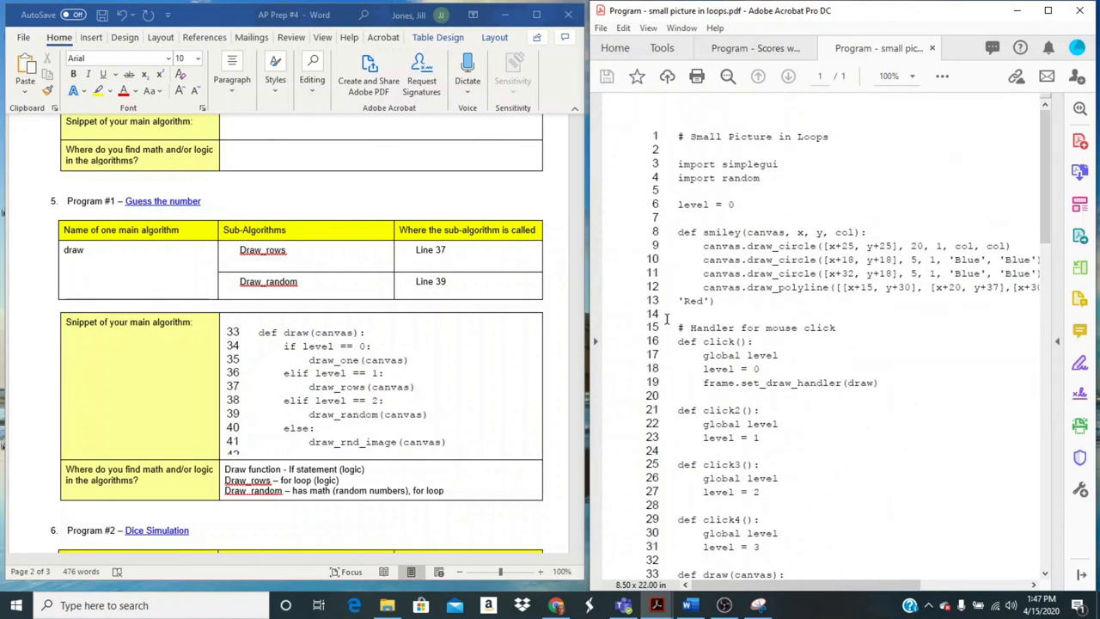
mouse_move(670, 314)
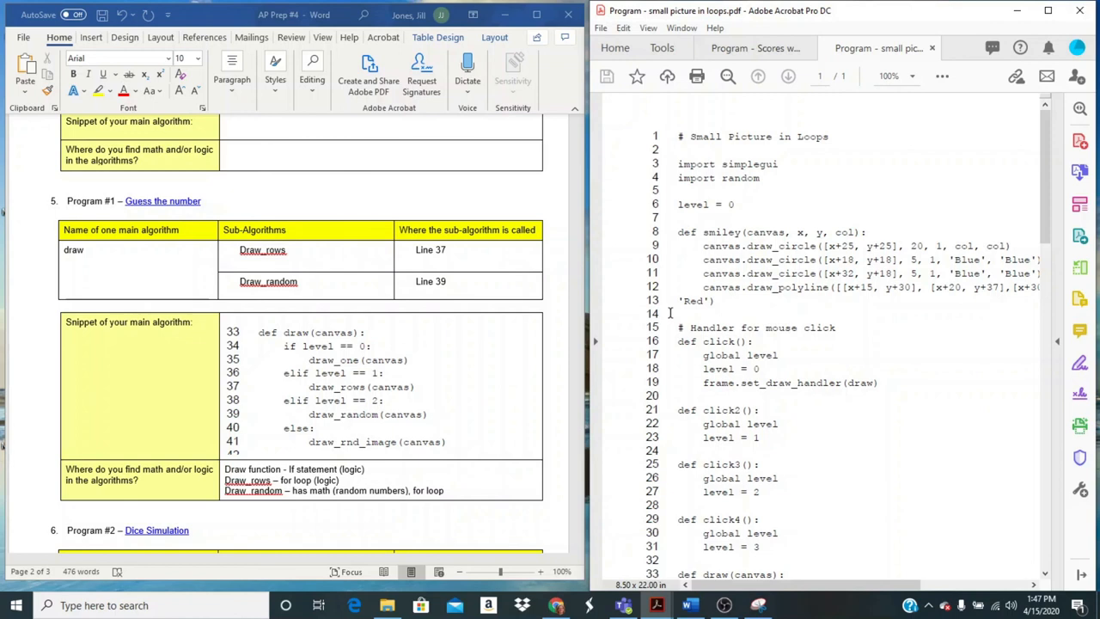